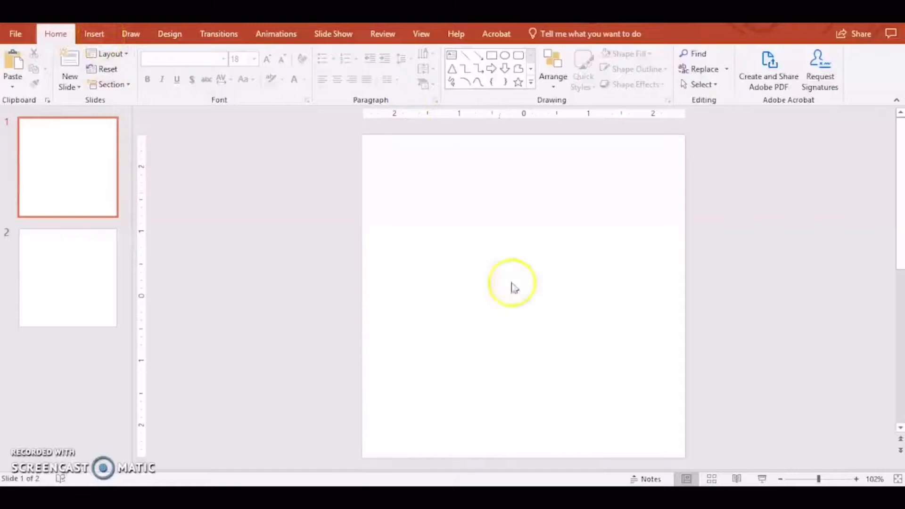
Draw an oval as a circle and enlarge it to fill the square slide.
left_click(94, 34)
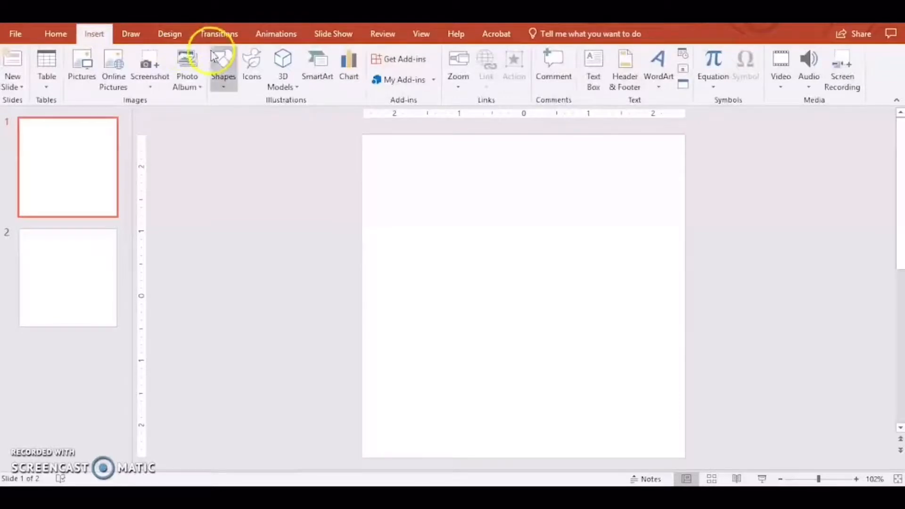
mouse_move(223, 66)
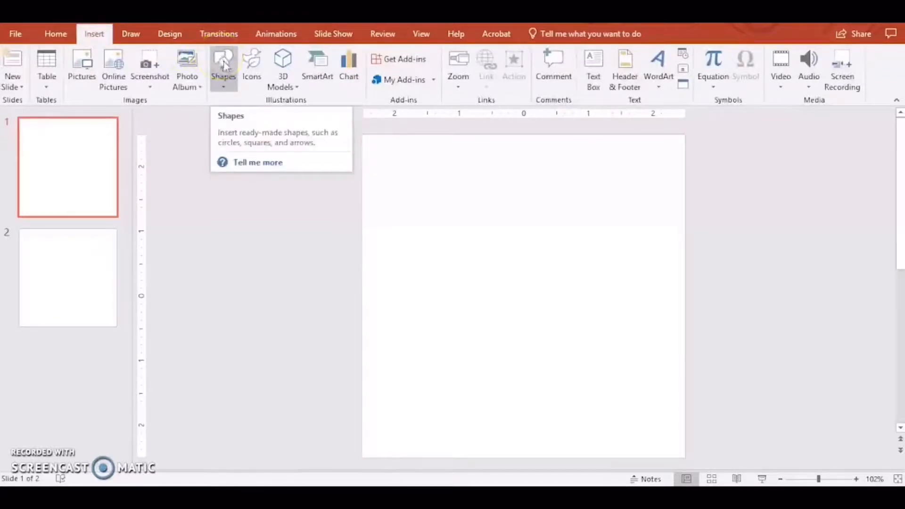
left_click(224, 66)
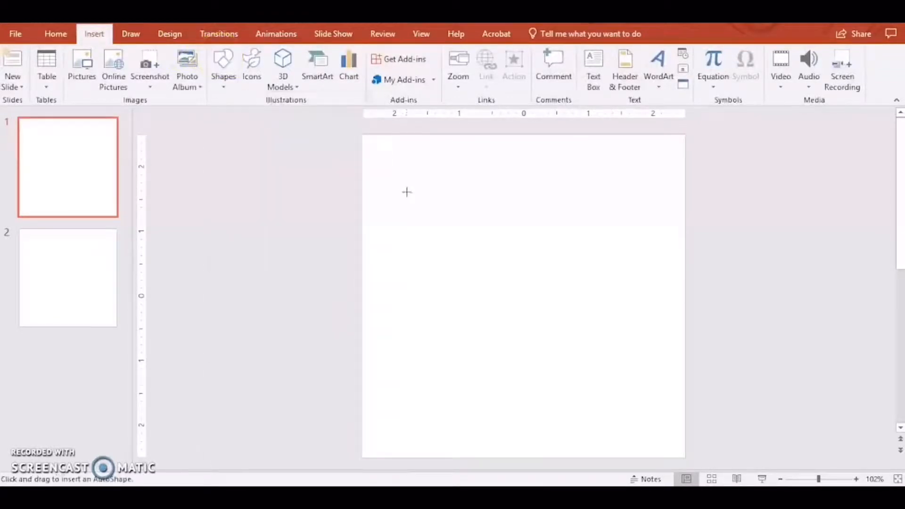
left_click_drag(406, 192, 549, 312)
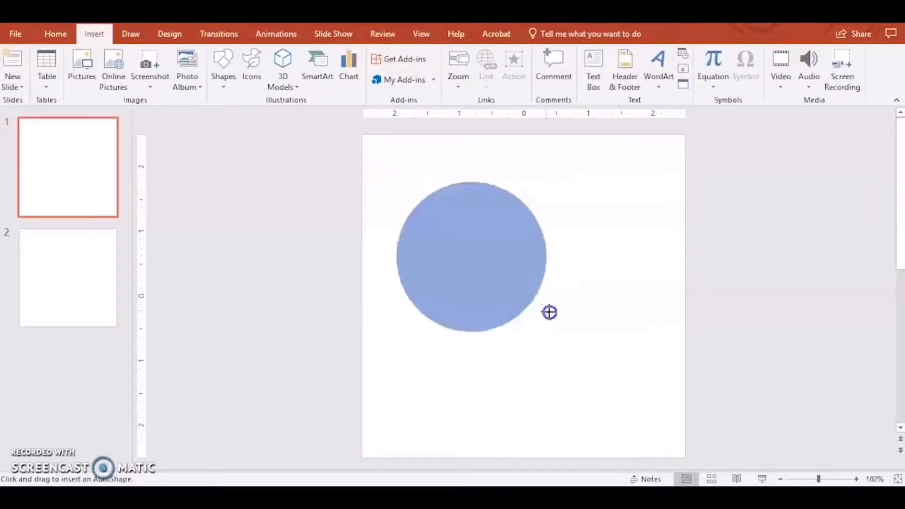
left_click_drag(549, 312, 608, 335)
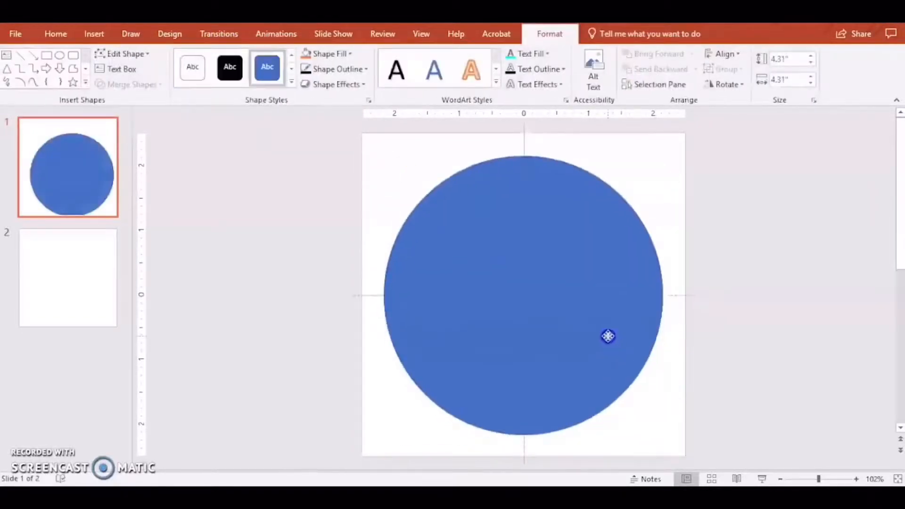
left_click(608, 337)
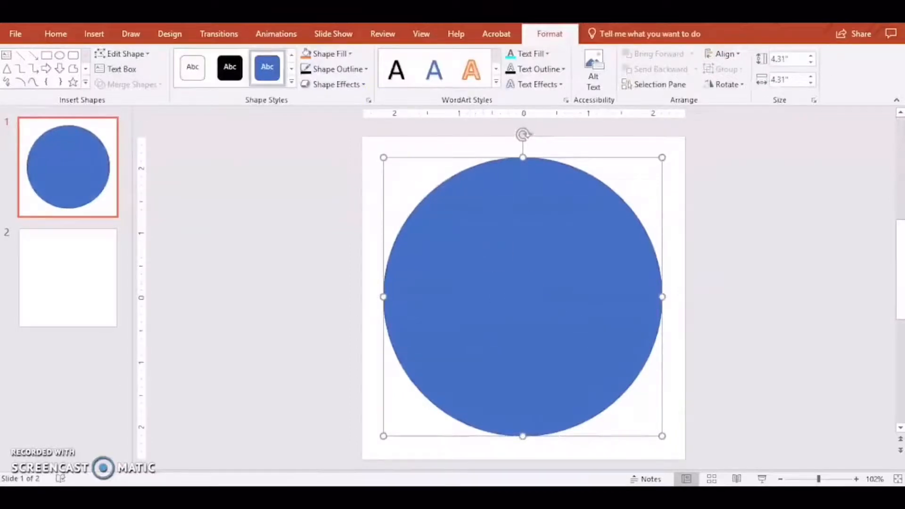
Fill the circle with the Background wood-plank picture via Shape Fill > Picture.
left_click(327, 53)
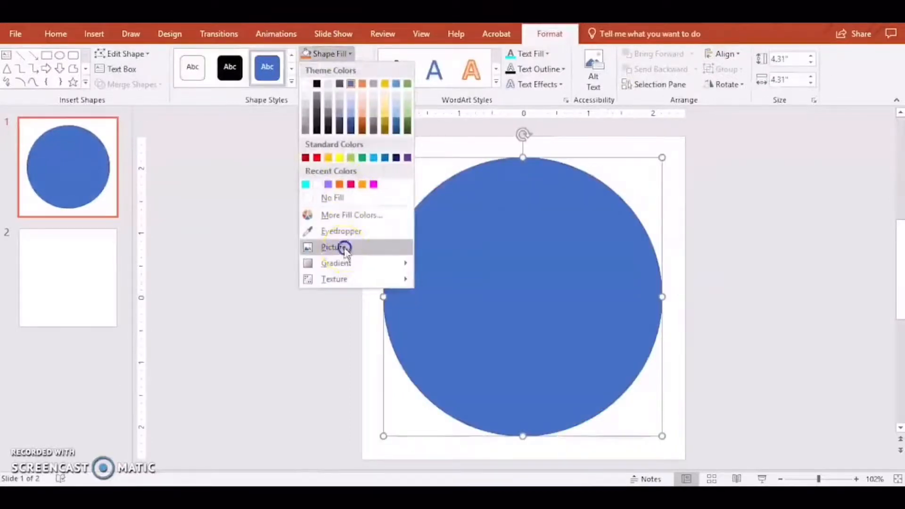
left_click(333, 247)
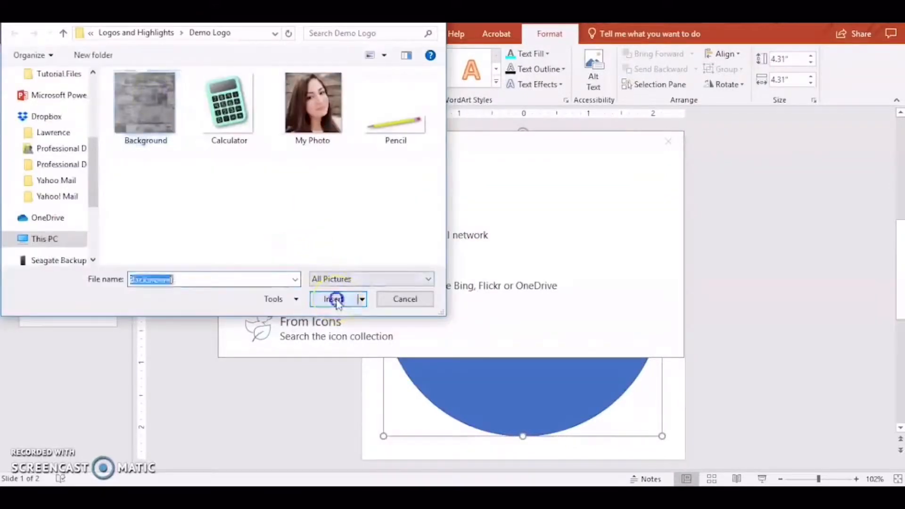
left_click(333, 299)
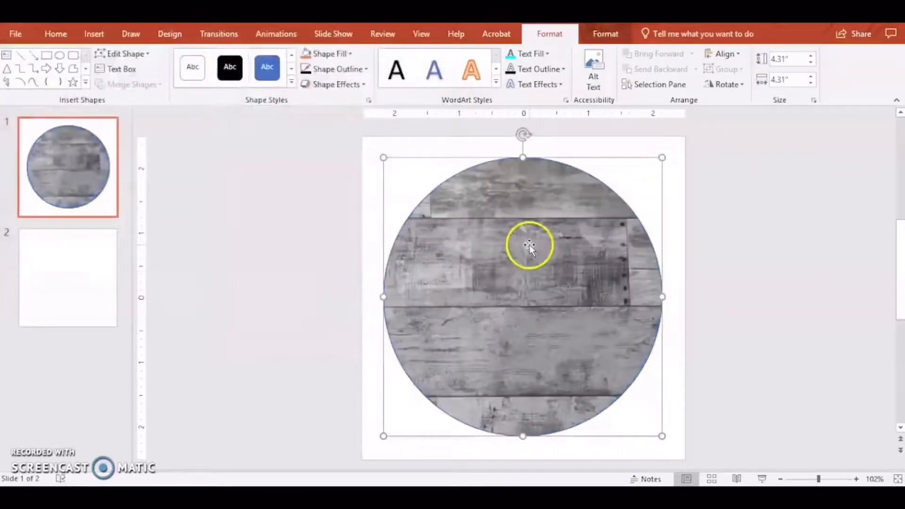
mouse_move(492, 199)
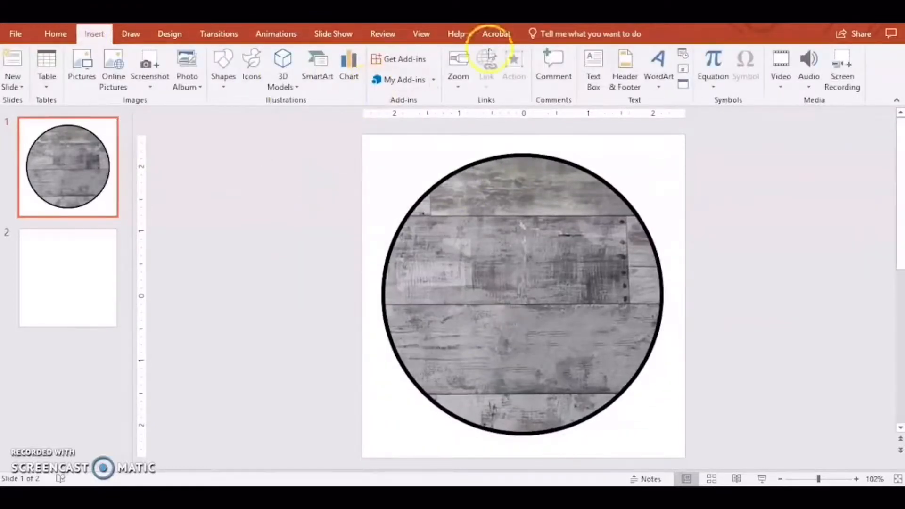
Add a centred text box in the upper circle reading COUNT.
left_click(593, 68)
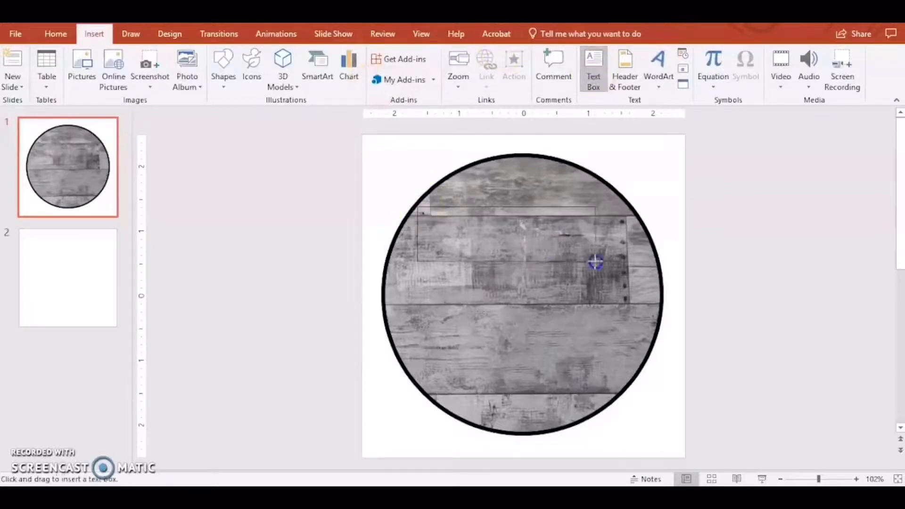
left_click_drag(595, 263, 453, 251)
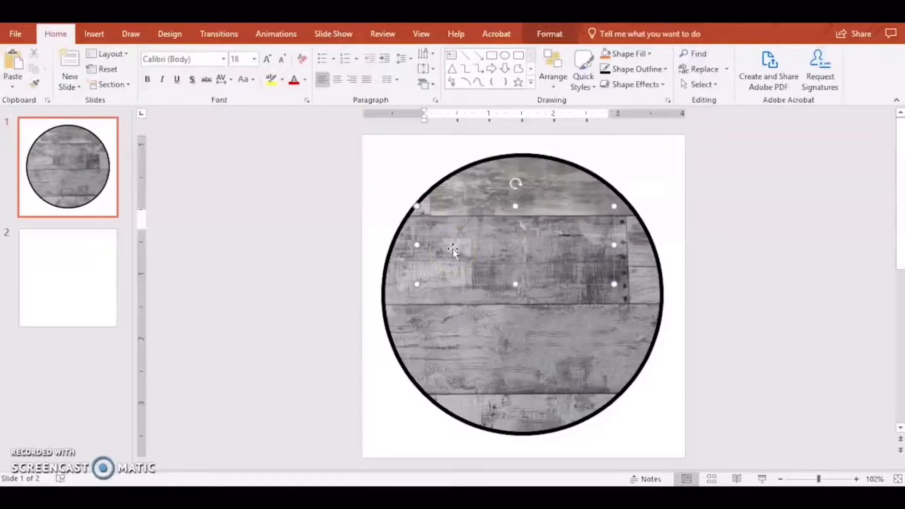
mouse_move(338, 79)
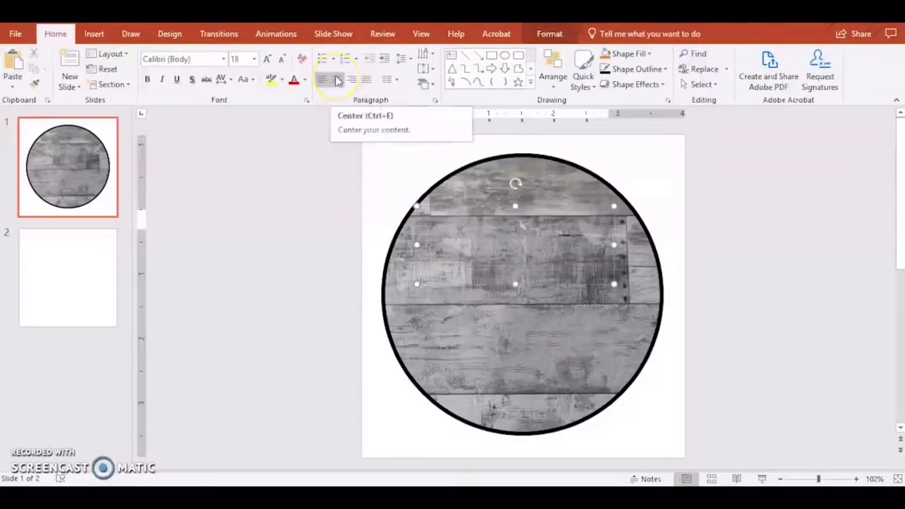
left_click(337, 79)
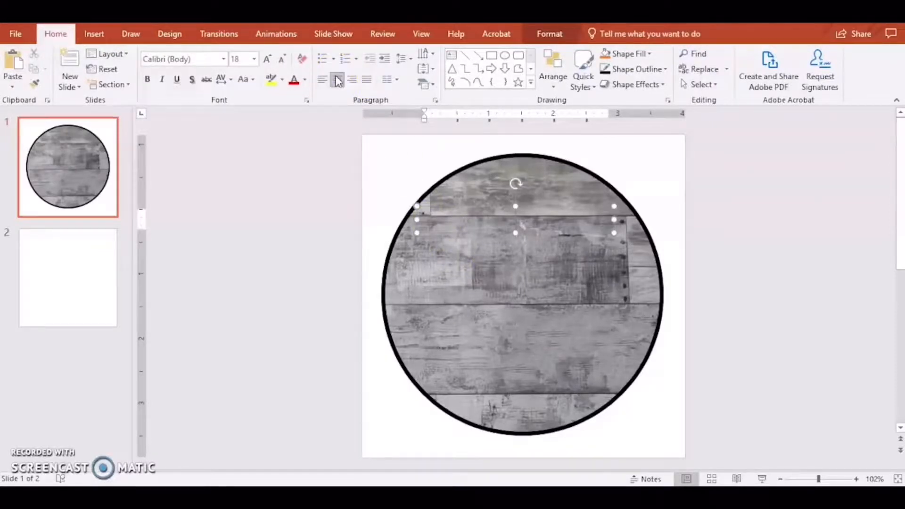
type("COUNT")
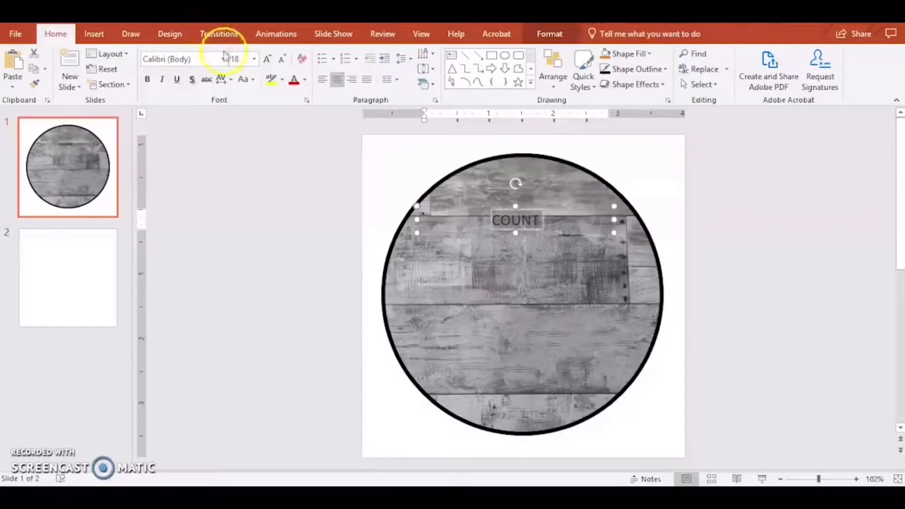
Style COUNT as KG She Persisted size 66, cyan fill with a black outline.
left_click(182, 58)
type("KG She Persisted")
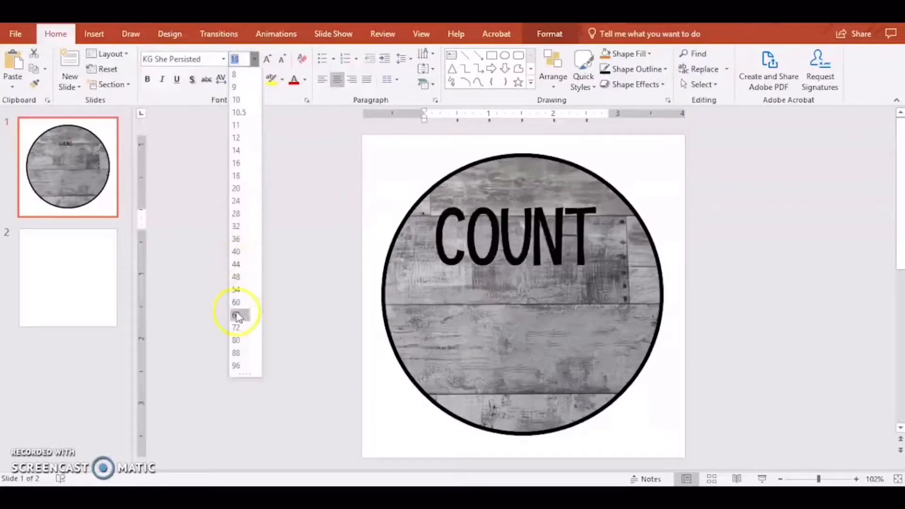
left_click(236, 314)
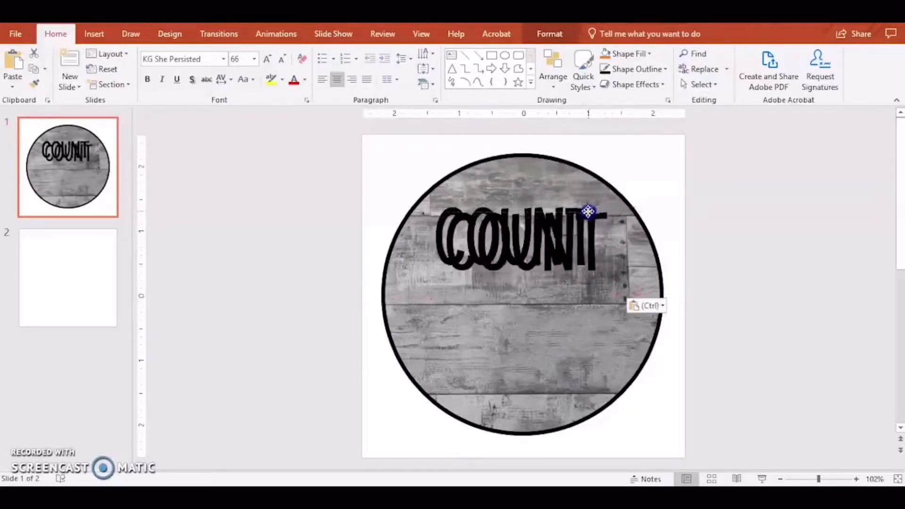
left_click(588, 212)
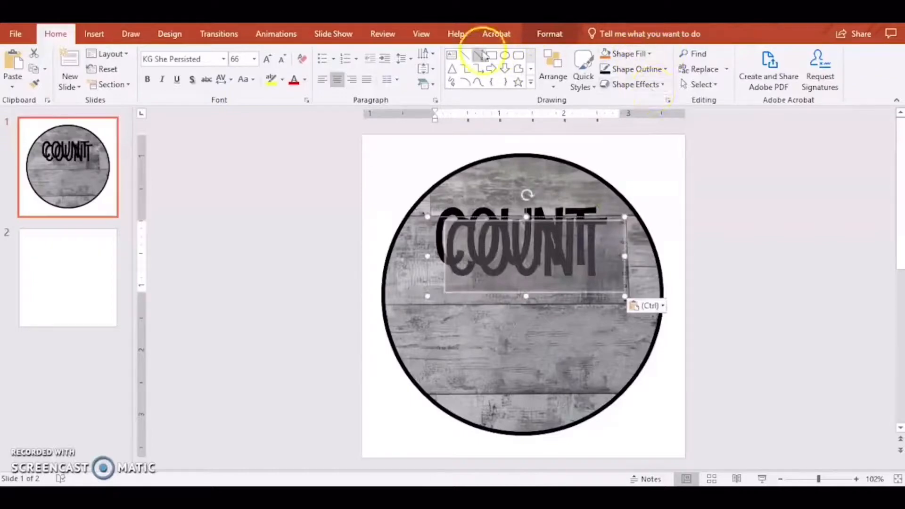
left_click(549, 34)
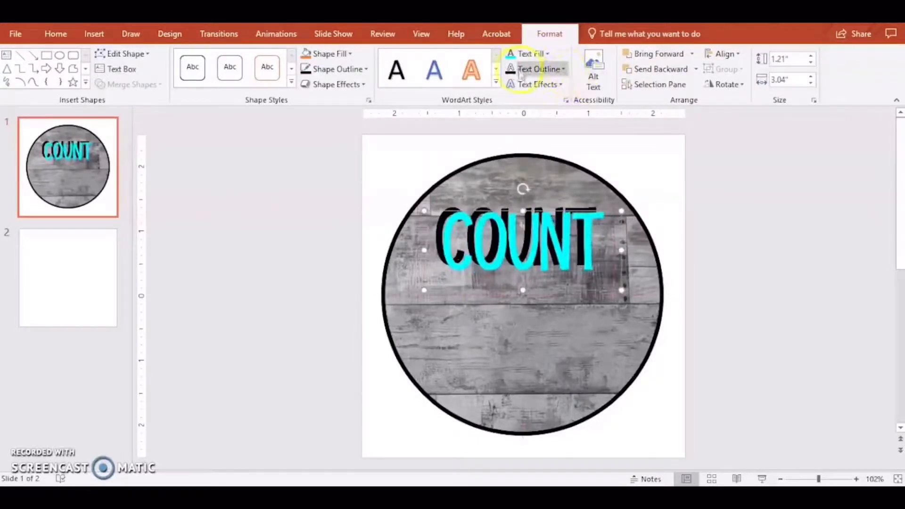
left_click(564, 69)
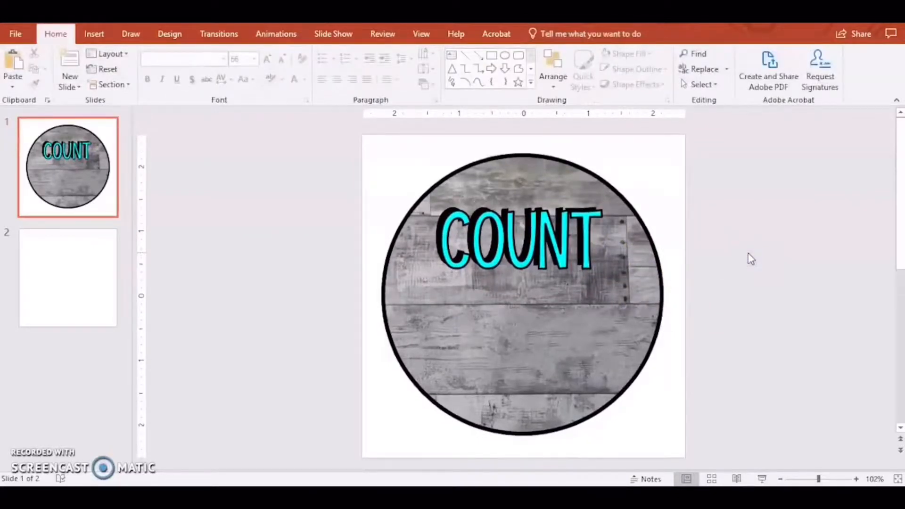
Paste a copy of the COUNT lettering lower on the circle and retype it as ME.
left_click(512, 237)
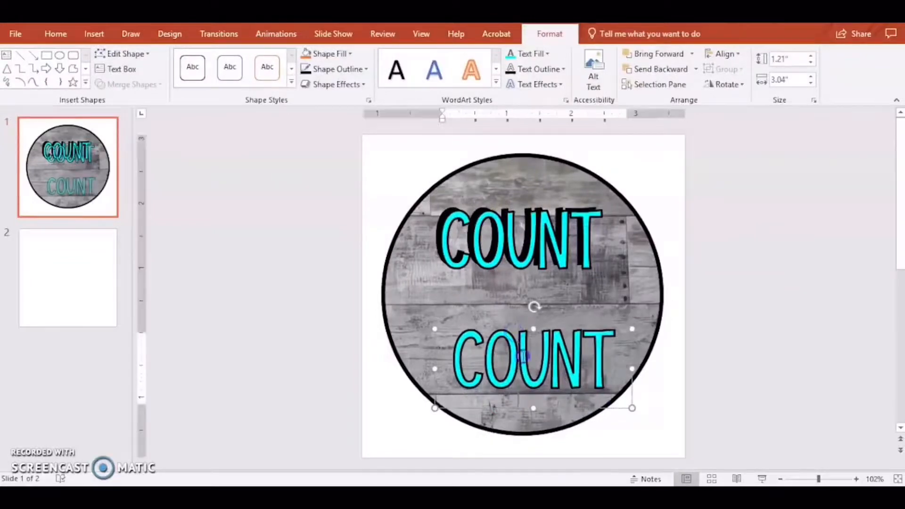
type("ME")
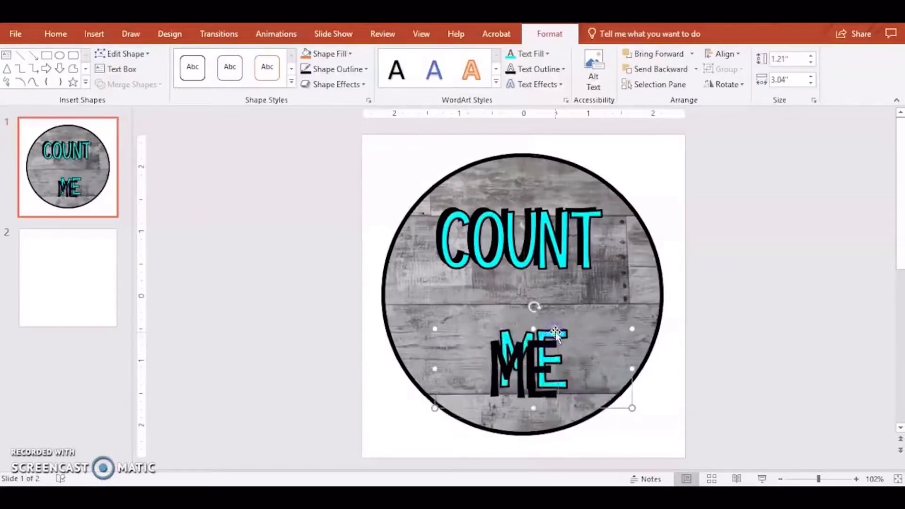
right_click(557, 335)
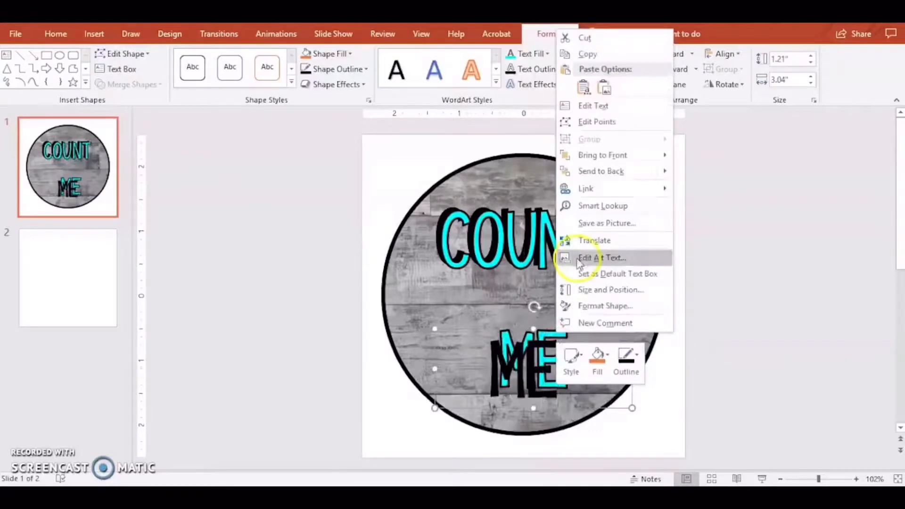
mouse_move(601, 170)
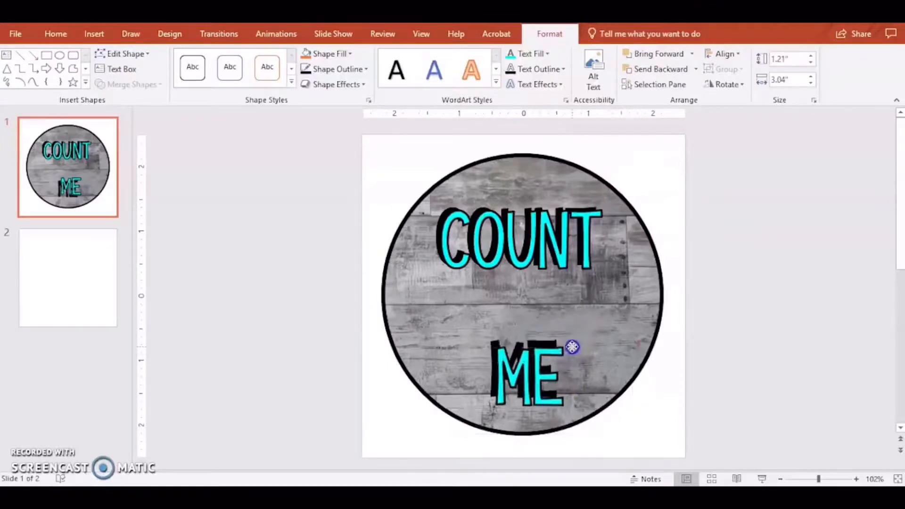
left_click(525, 375)
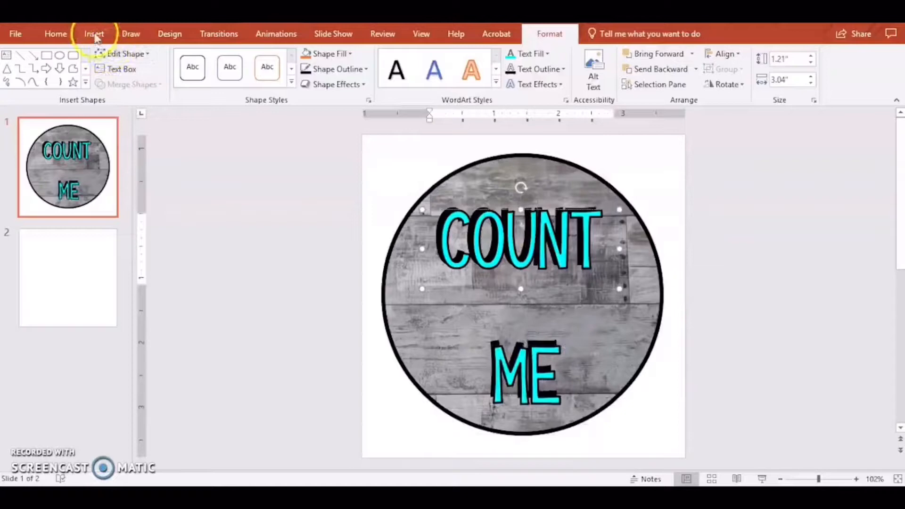
Set ON to Janda Elegant Handwriting, bold, size 80, and tilt it between COUNT and ME.
left_click(94, 34)
type("ON")
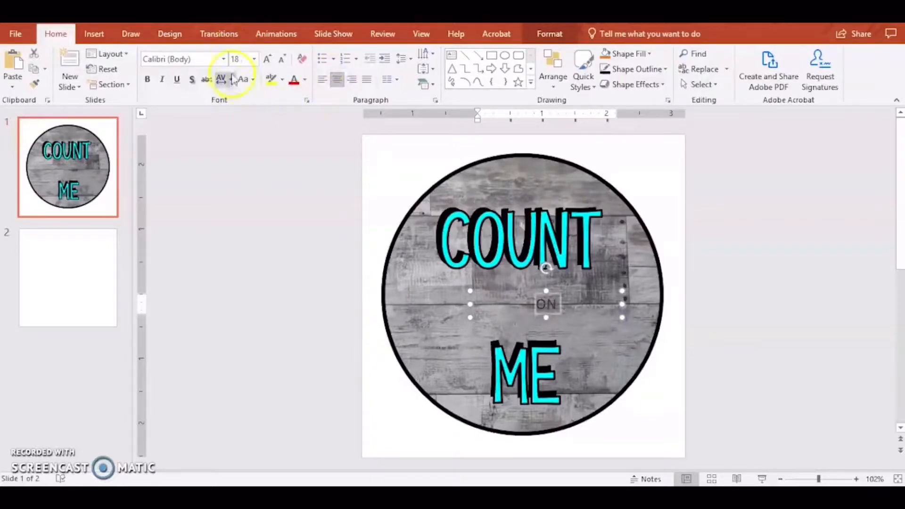
left_click(223, 59)
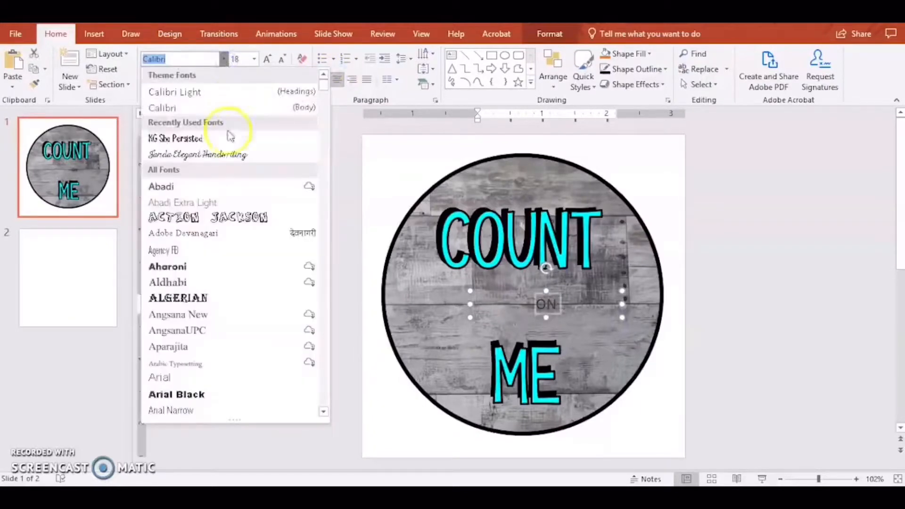
left_click(197, 154)
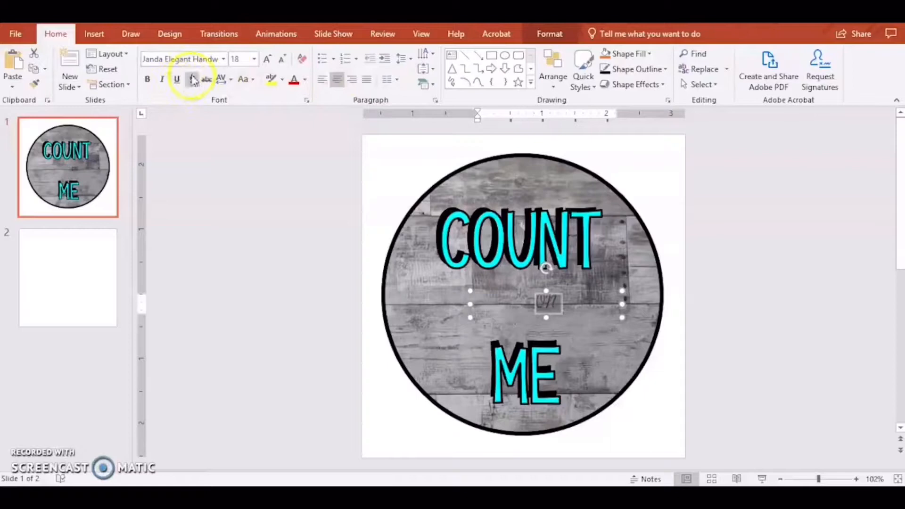
left_click(254, 59)
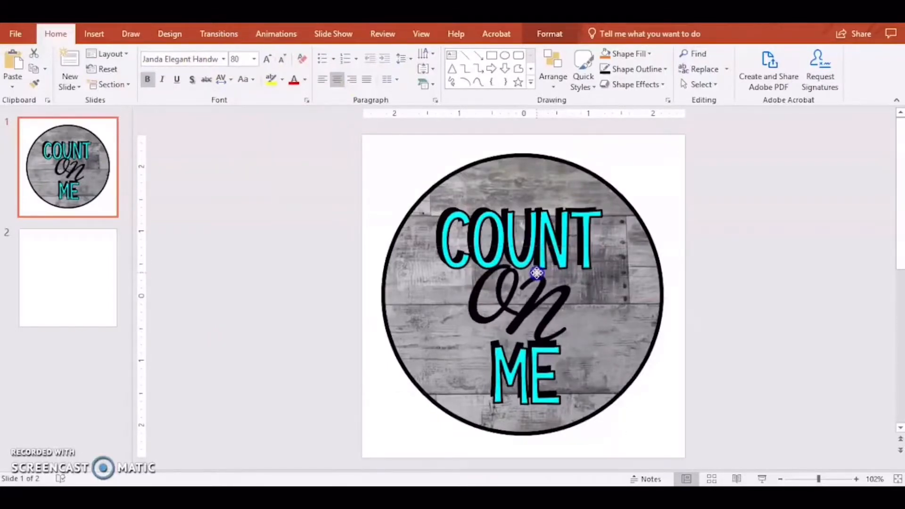
left_click(535, 273)
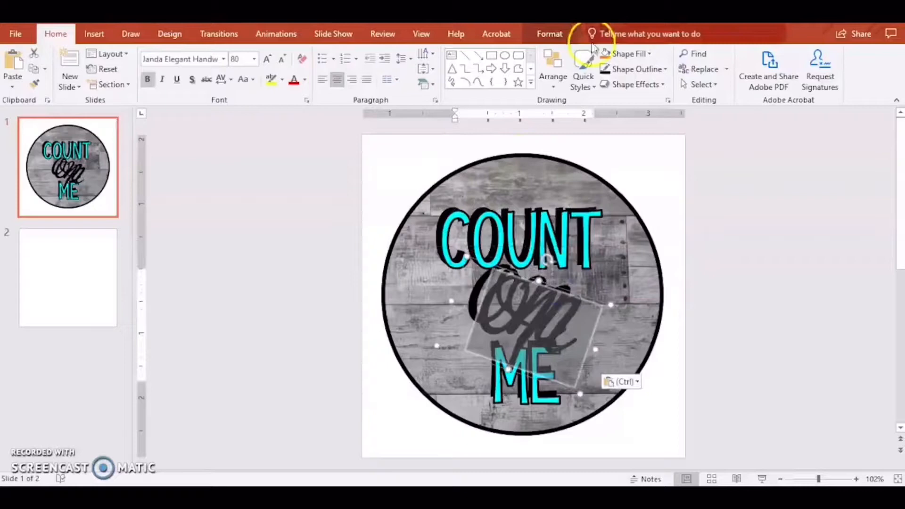
Give ON a purple Text Fill with a black Text Outline.
left_click(548, 34)
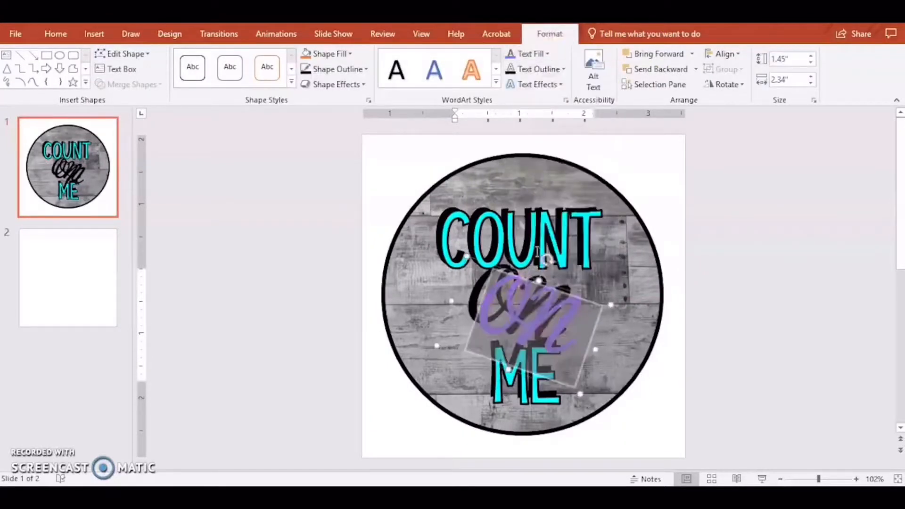
left_click(563, 68)
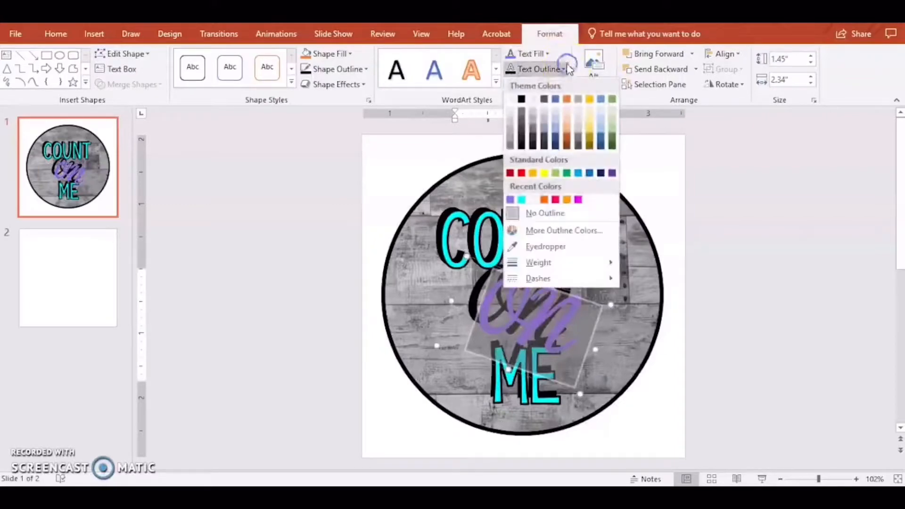
left_click(521, 99)
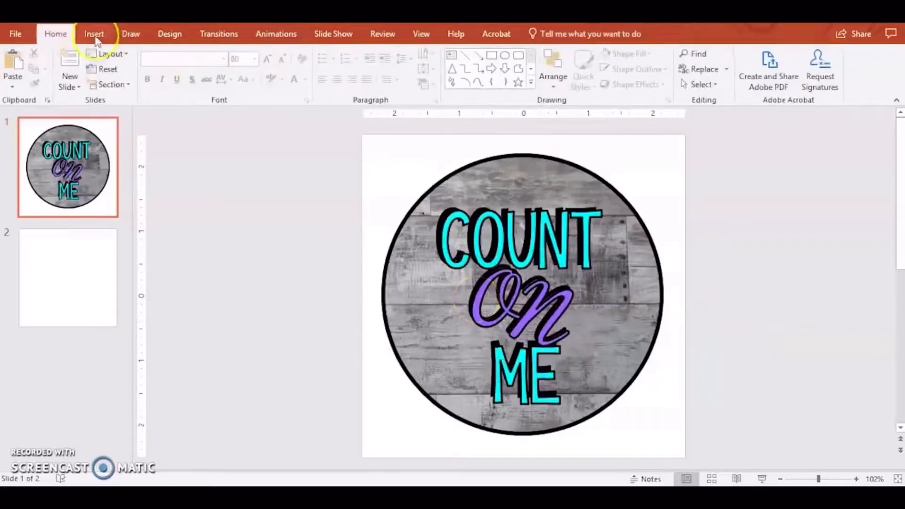
Insert the Calculator picture and shrink it into the lower left of the circle.
left_click(94, 34)
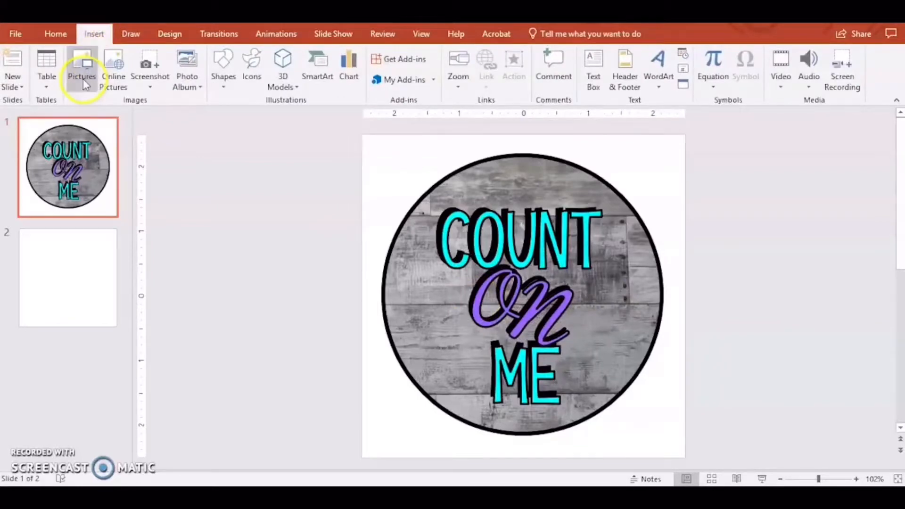
left_click(82, 69)
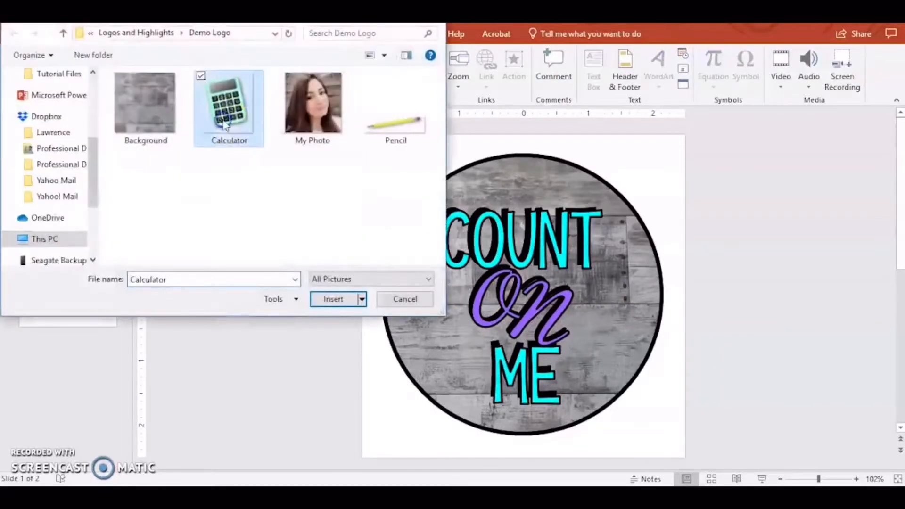
left_click(332, 299)
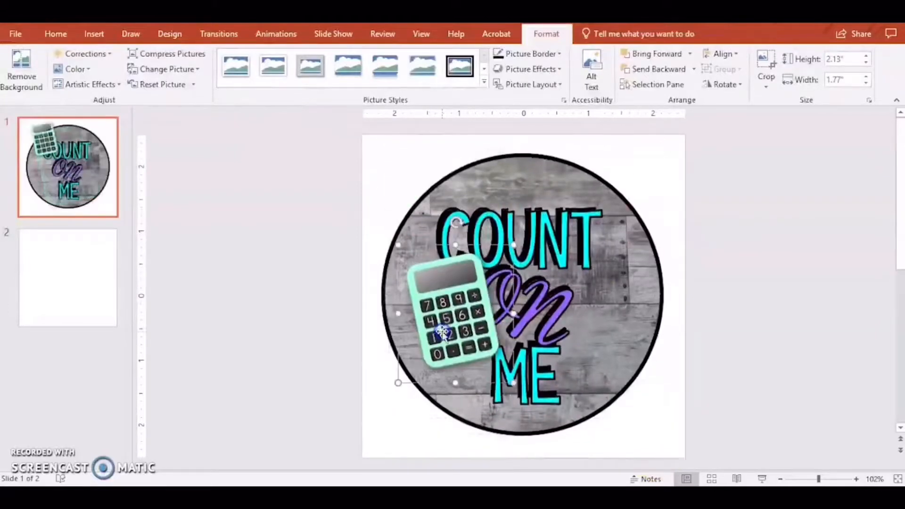
left_click_drag(398, 382, 430, 361)
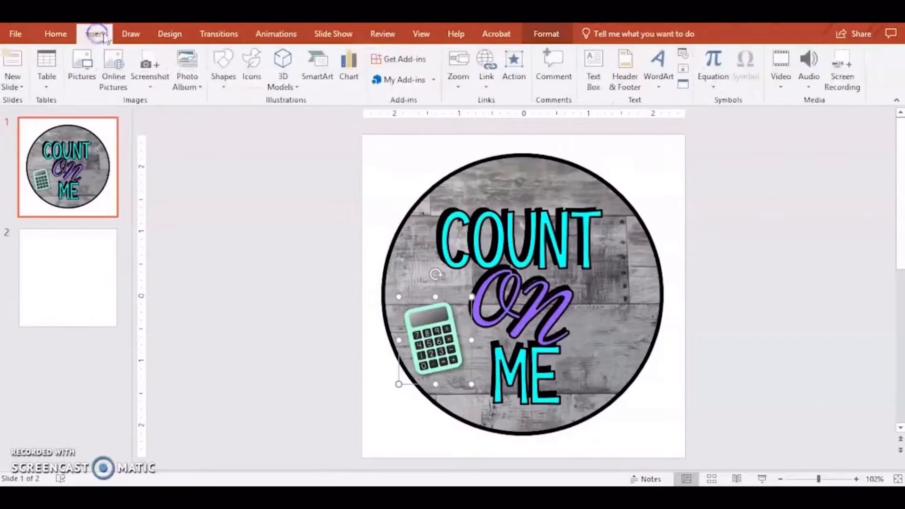
Insert the Pencil picture, slant it into the lower right, and move to blank slide 2.
left_click(93, 34)
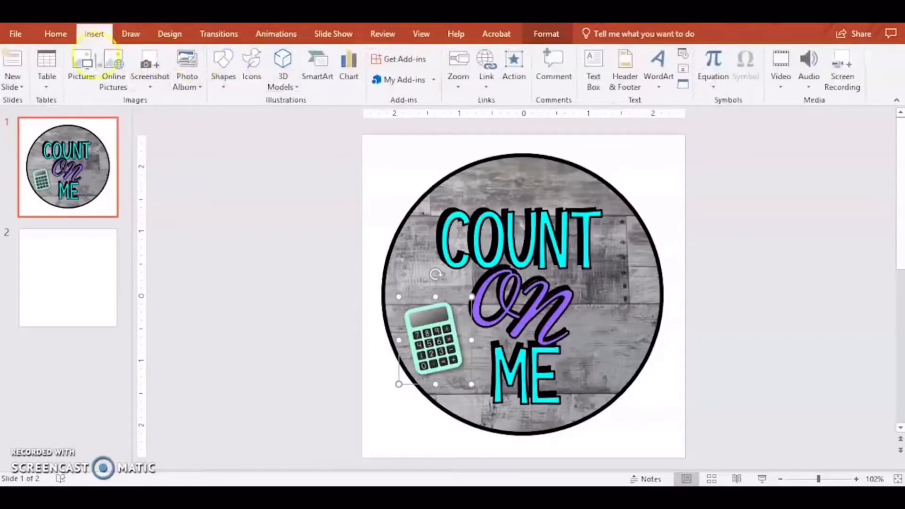
mouse_move(82, 66)
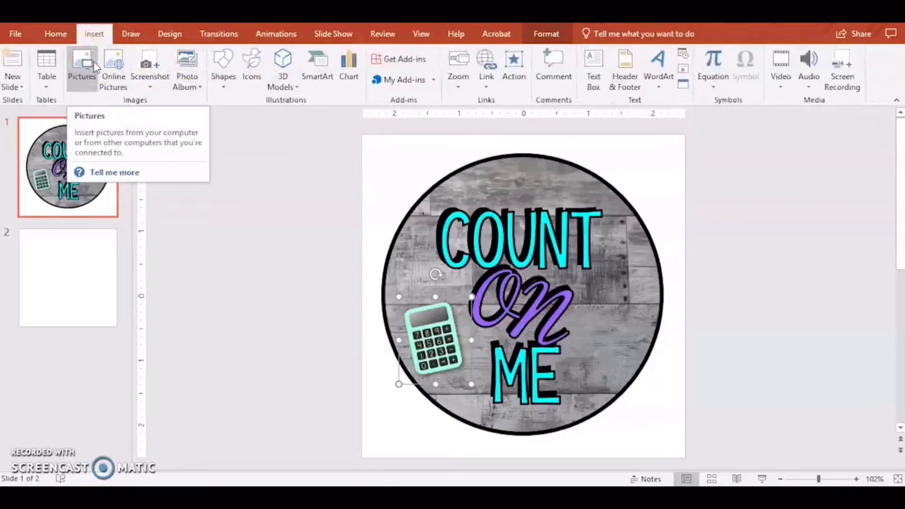
left_click(81, 69)
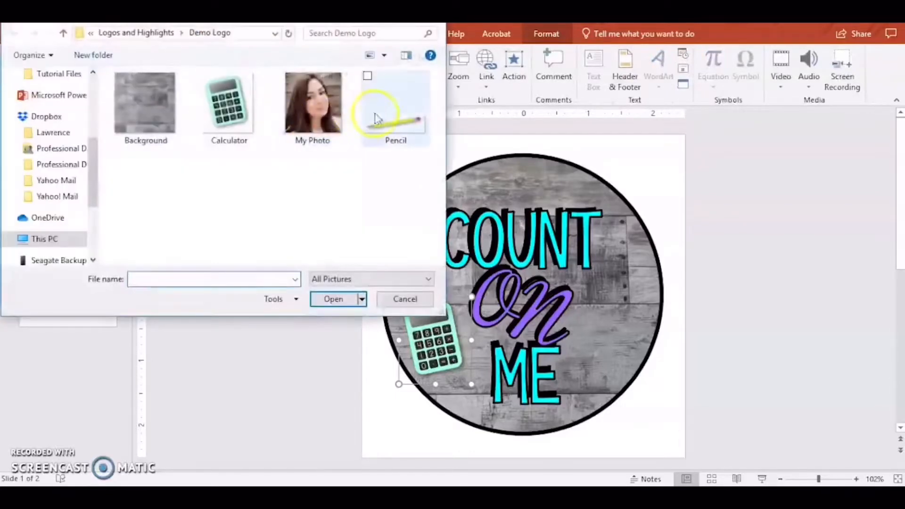
left_click(333, 299)
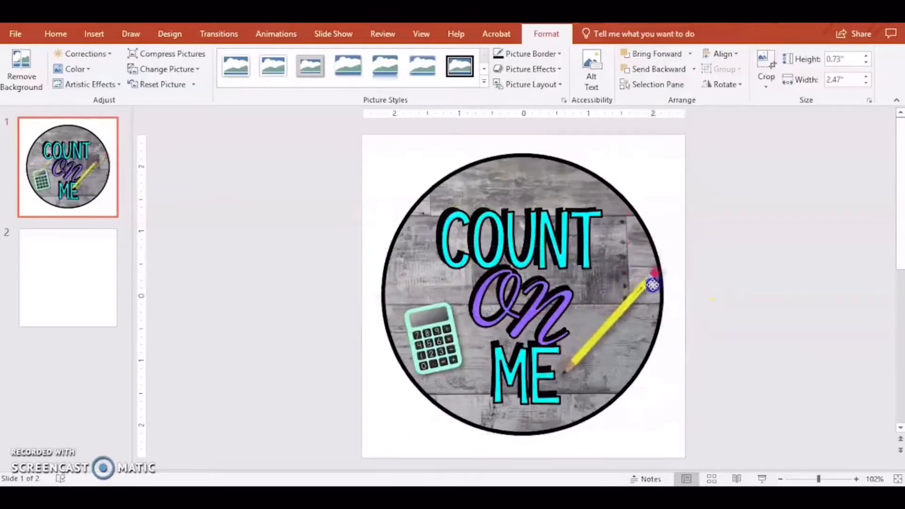
left_click(629, 300)
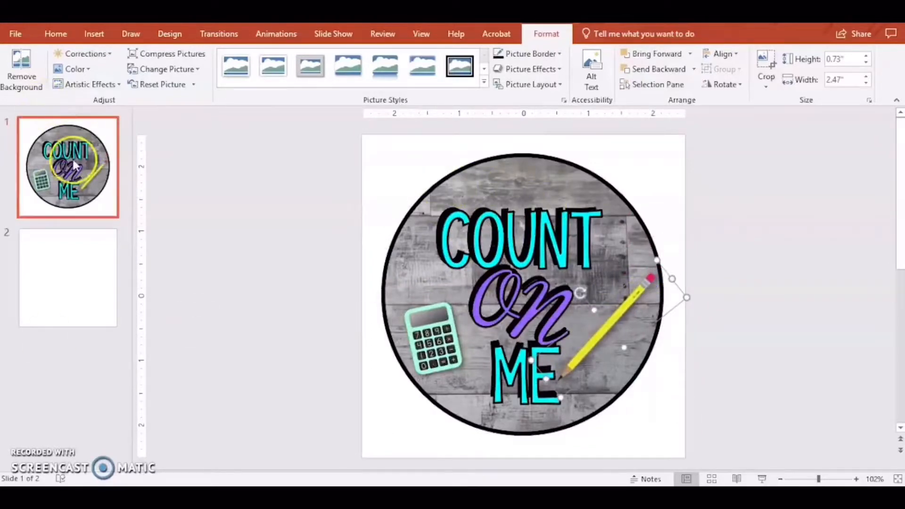
right_click(68, 168)
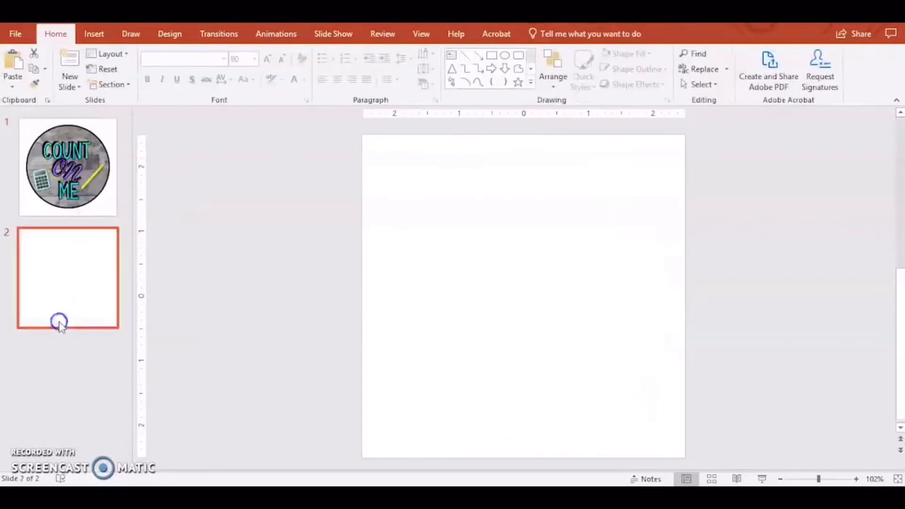
mouse_move(95, 34)
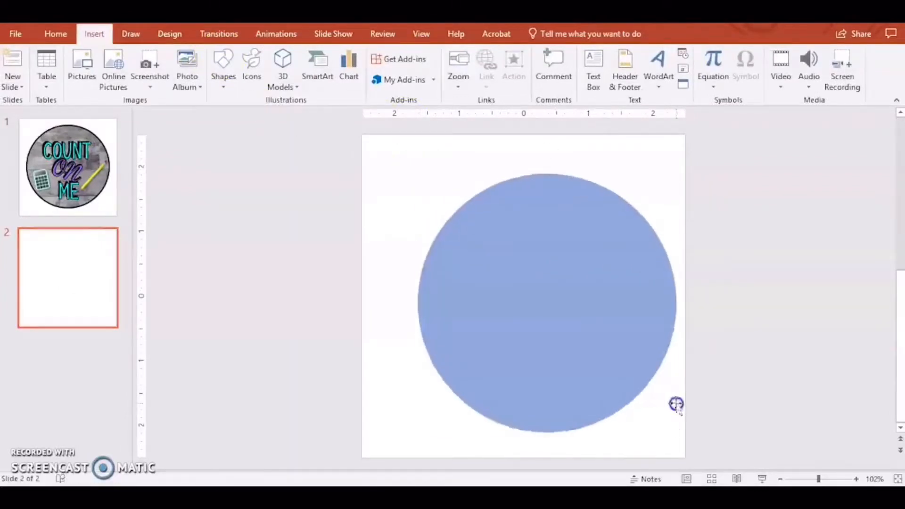
Draw a large circle on slide 2 and fill it with the My Photo portrait from a file.
left_click(525, 299)
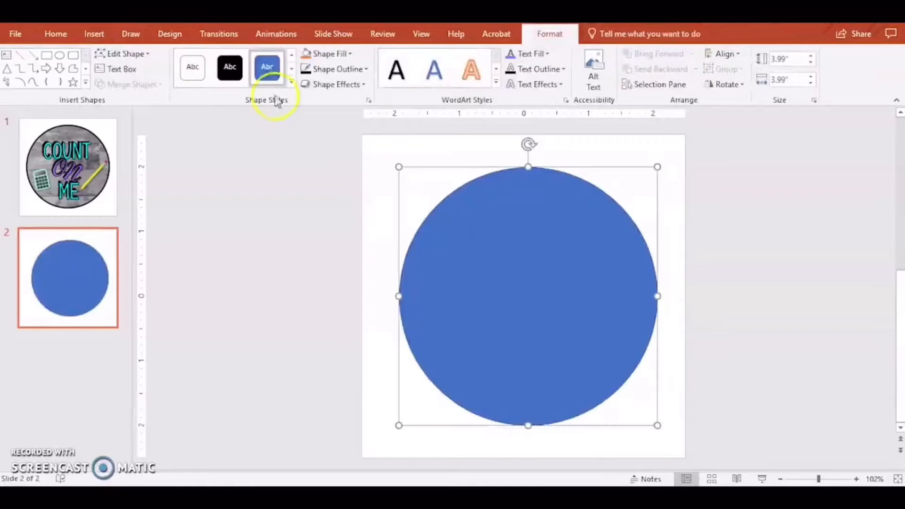
left_click(93, 34)
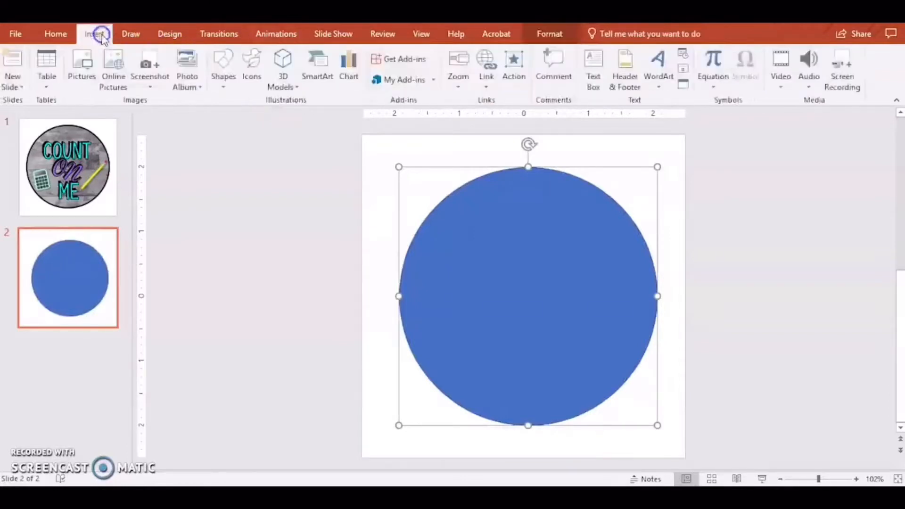
left_click(548, 34)
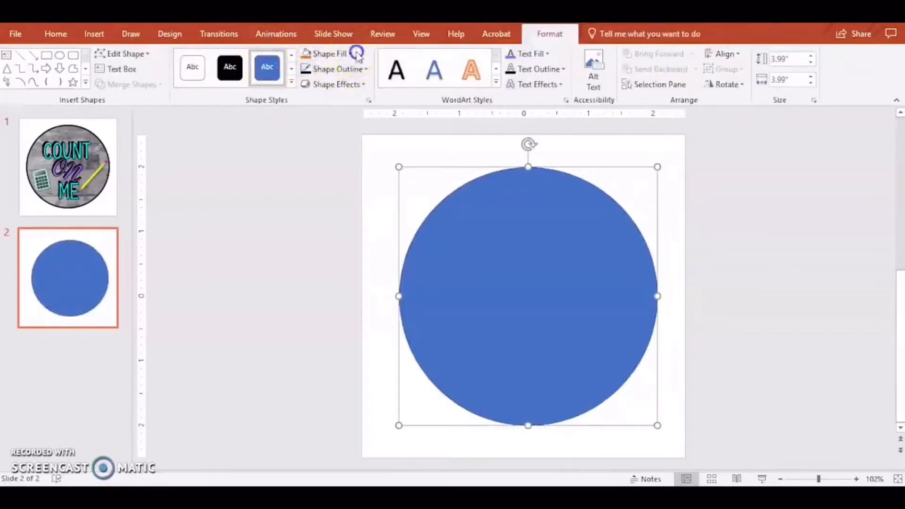
left_click(345, 53)
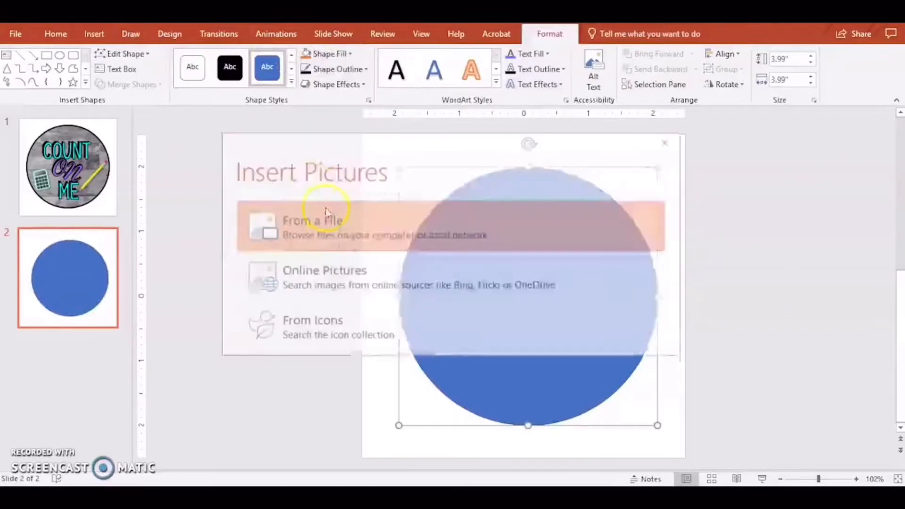
left_click(313, 226)
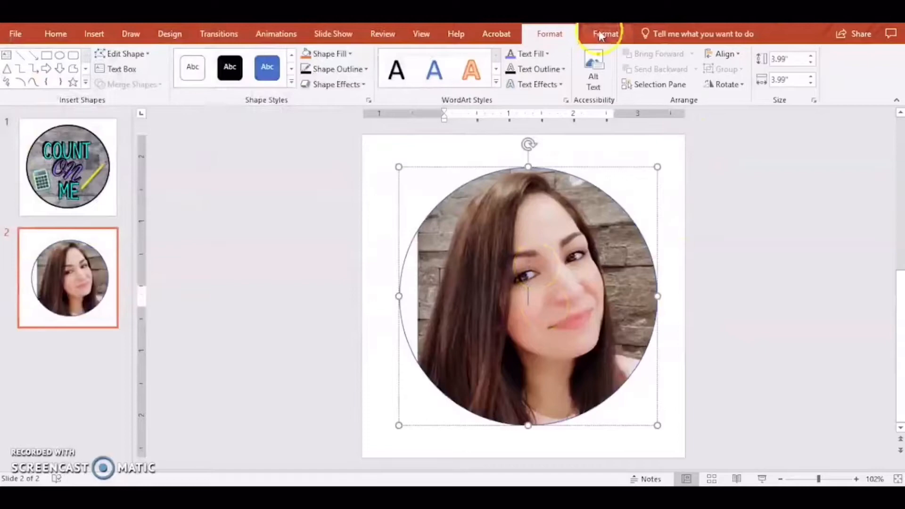
Enlarge the photo circle to fill the slide and give it a thin black Shape Outline.
left_click(605, 34)
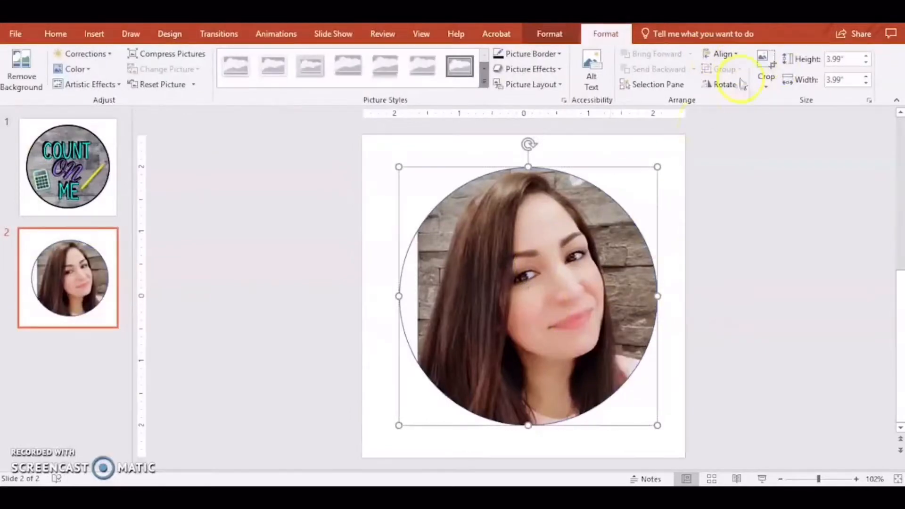
left_click(765, 66)
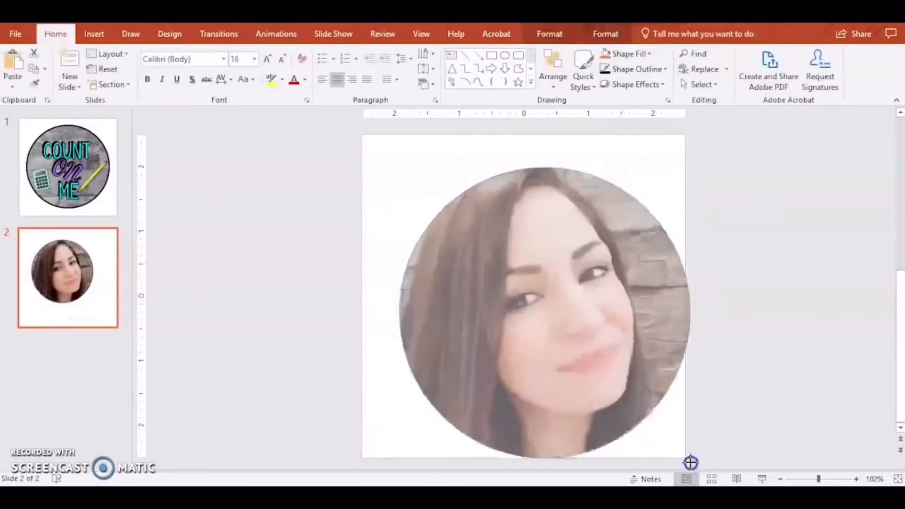
left_click(565, 318)
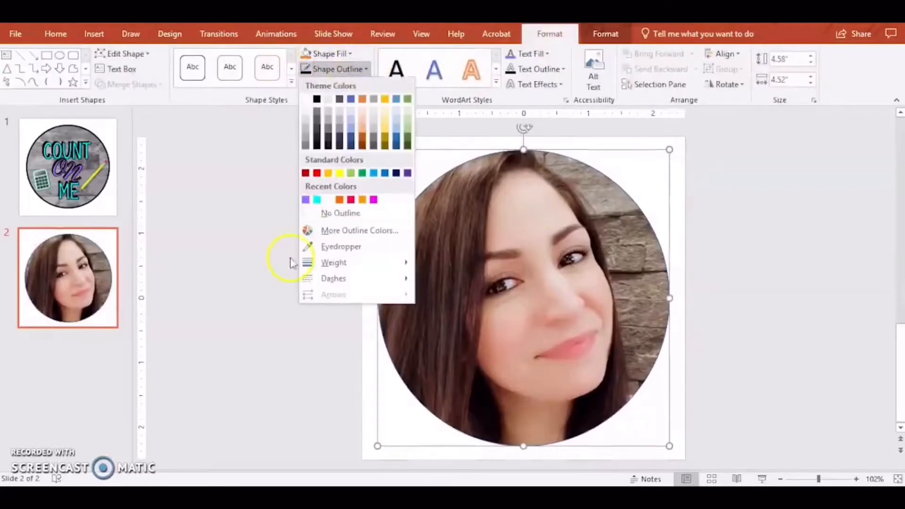
left_click(340, 213)
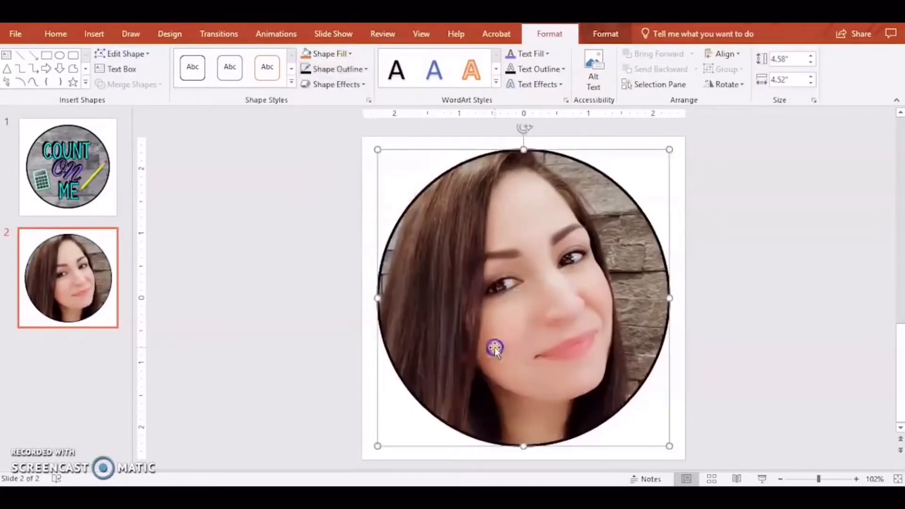
left_click(56, 34)
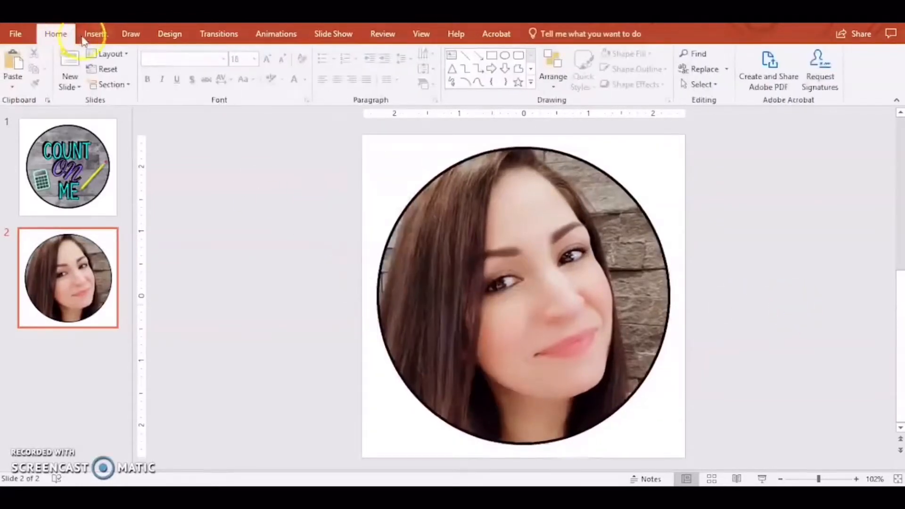
Draw a white rectangle and fit it as a band along the photo circle's bottom.
left_click(222, 68)
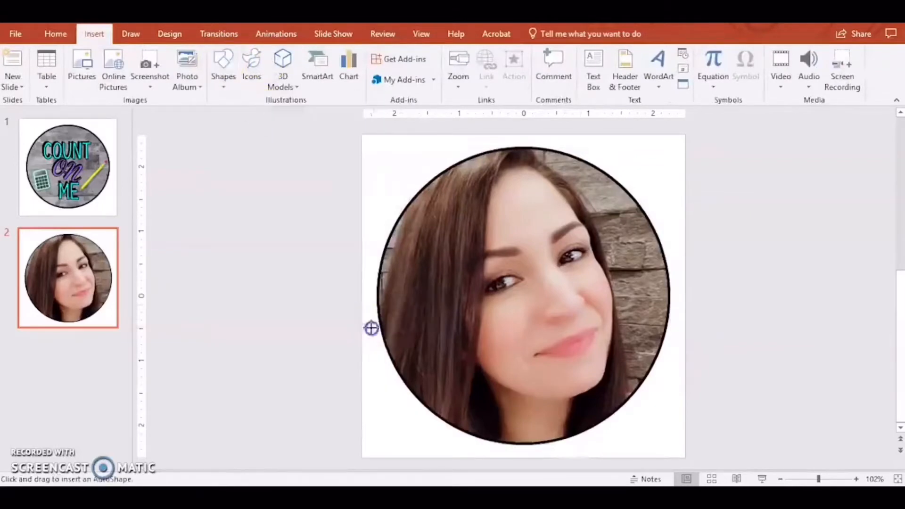
left_click_drag(372, 328, 695, 468)
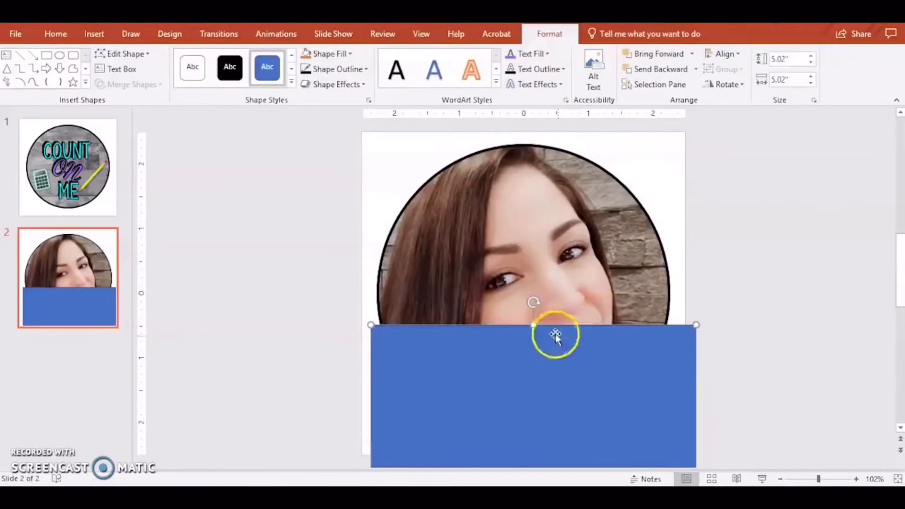
left_click_drag(555, 334, 572, 394)
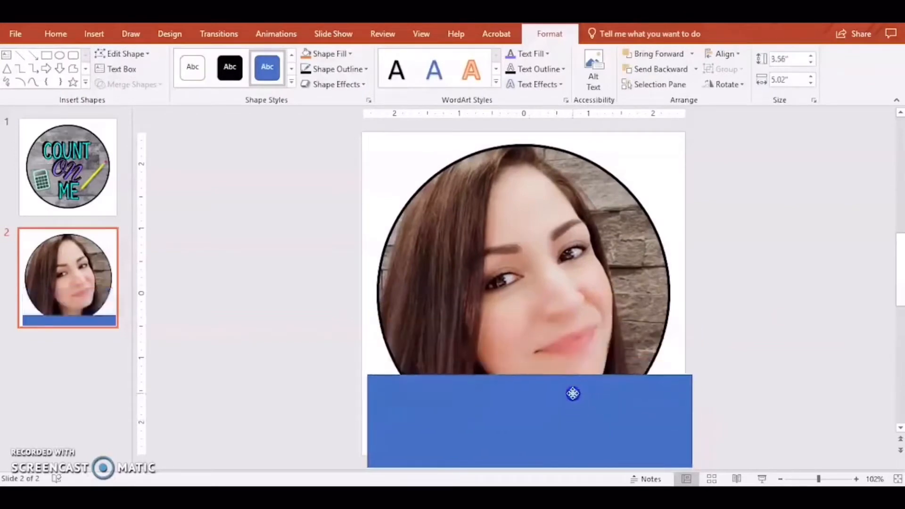
left_click_drag(572, 393, 620, 385)
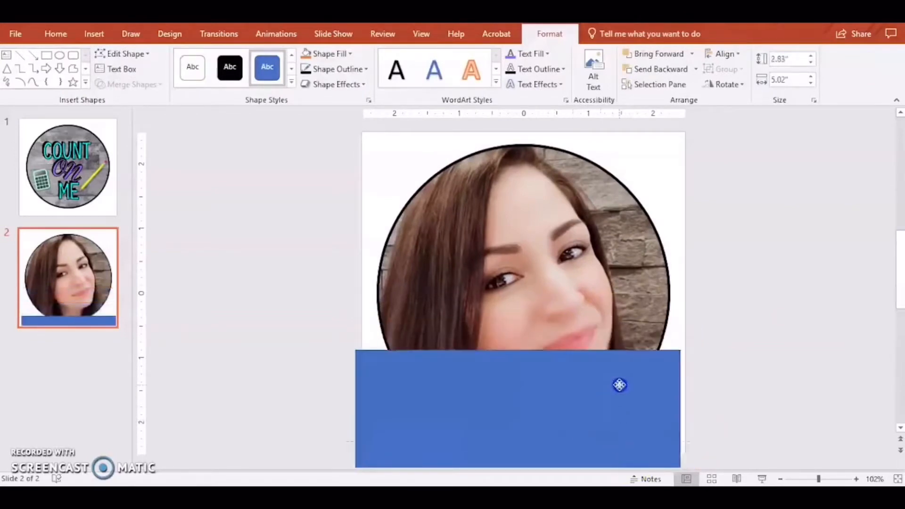
left_click_drag(619, 385, 568, 394)
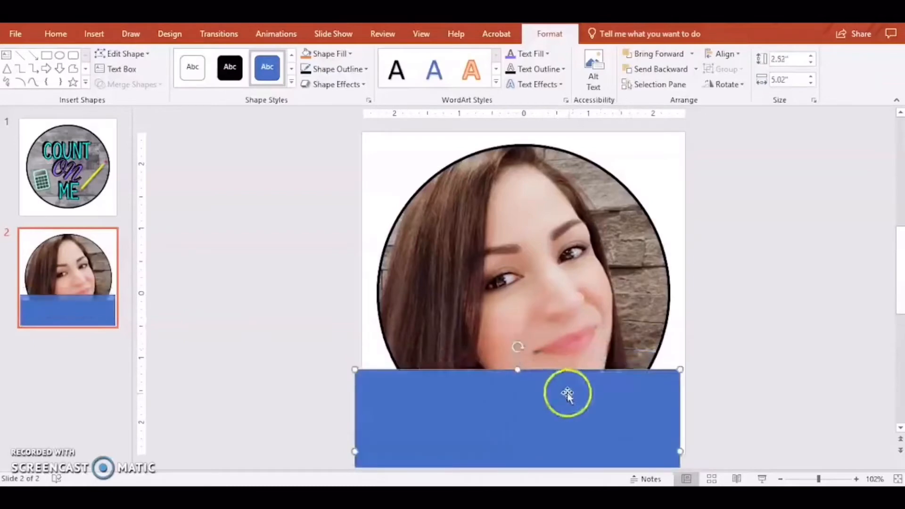
left_click_drag(568, 392, 443, 283)
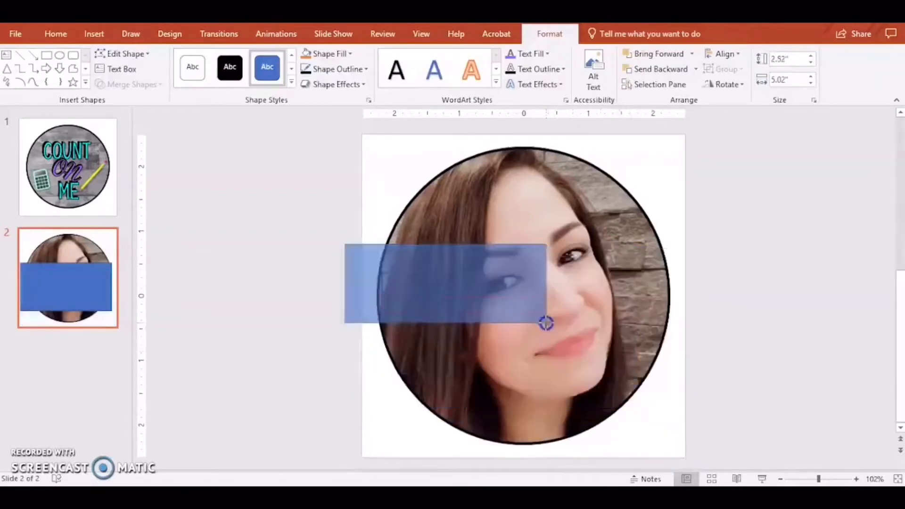
left_click_drag(444, 283, 478, 413)
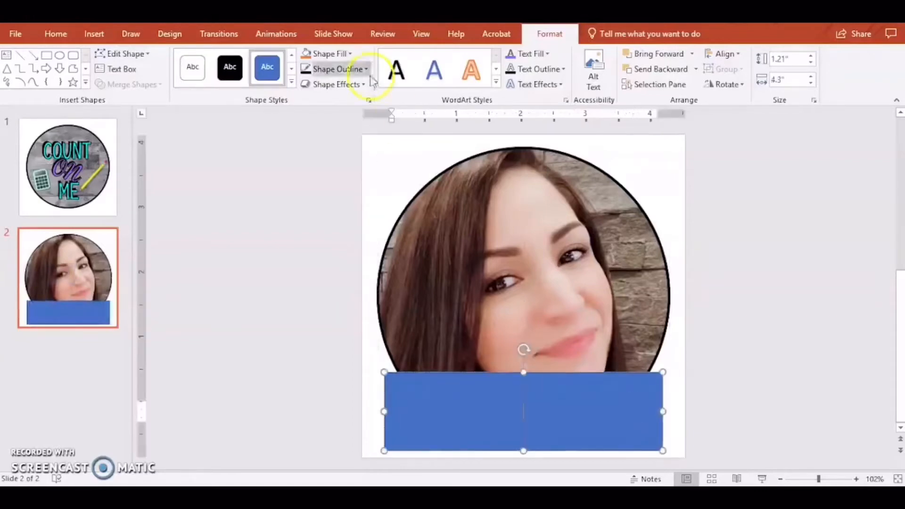
Remove the band's outline with Shape Outline > No Outline.
left_click(329, 53)
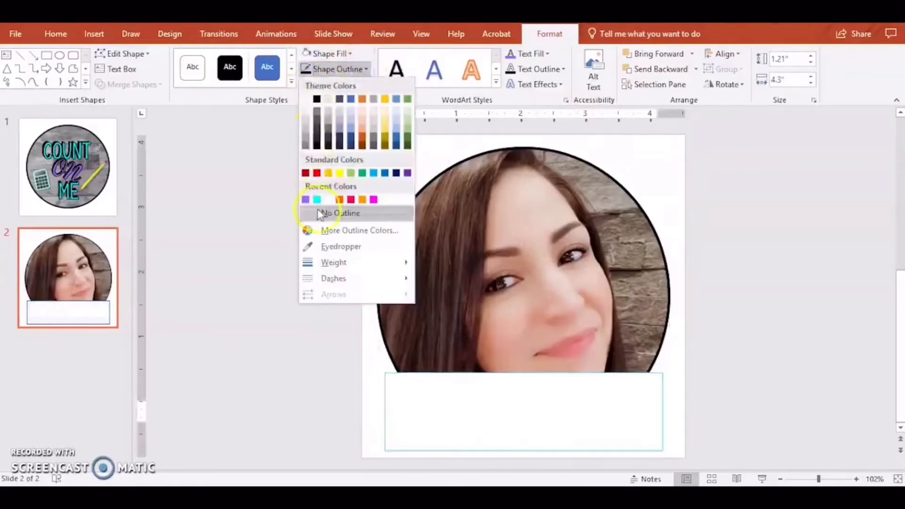
left_click(340, 213)
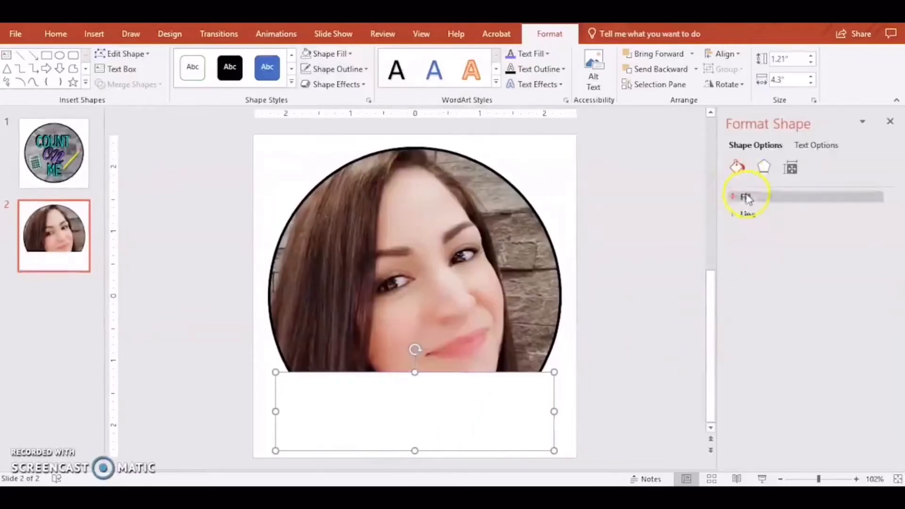
Raise the band's Fill Transparency so the white band is partly see-through.
left_click(739, 196)
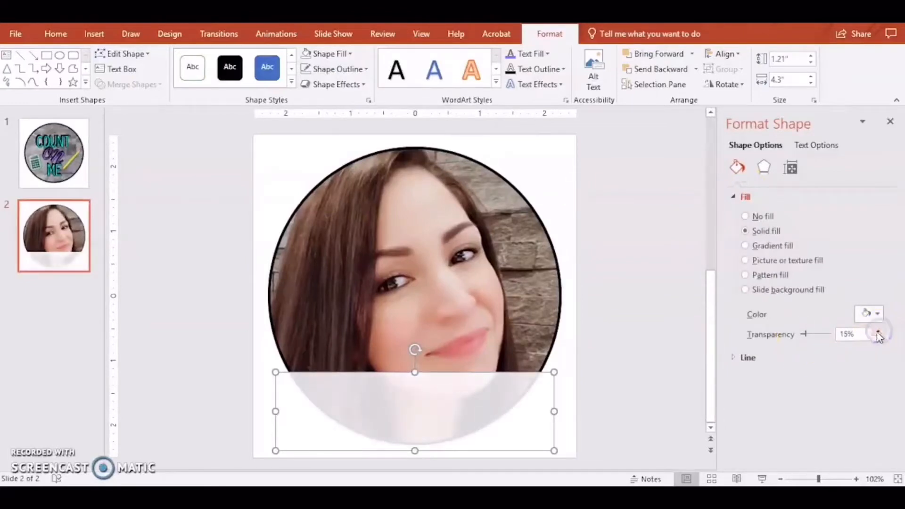
left_click_drag(881, 334, 878, 334)
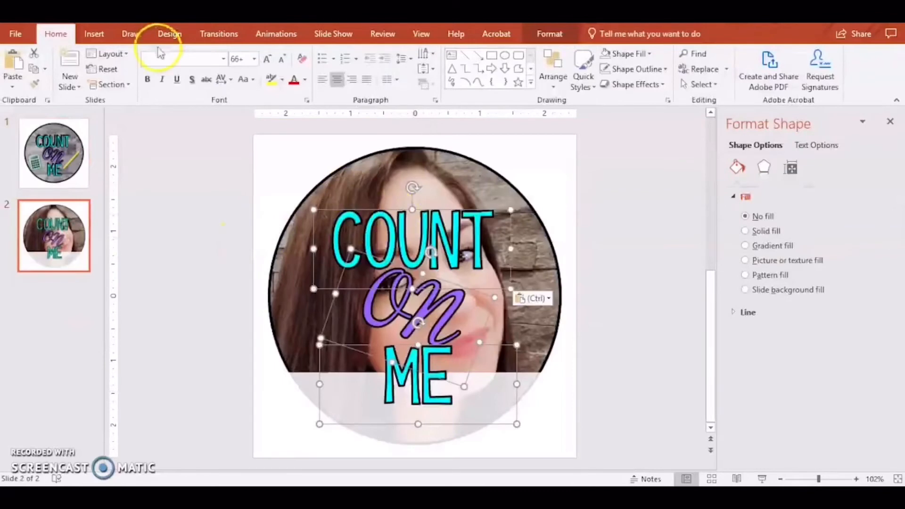
Shrink COUNT on ME to size 32 and arrange the words in one line along the white band.
left_click(236, 226)
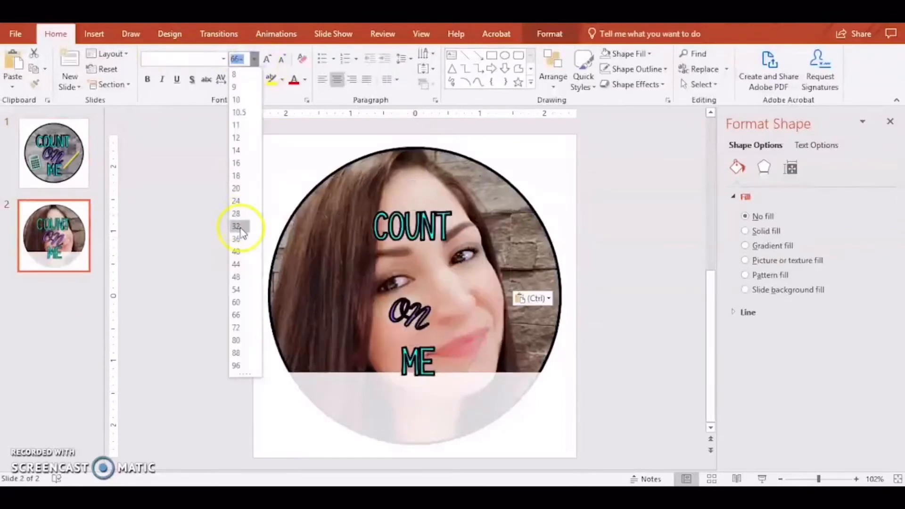
left_click(236, 226)
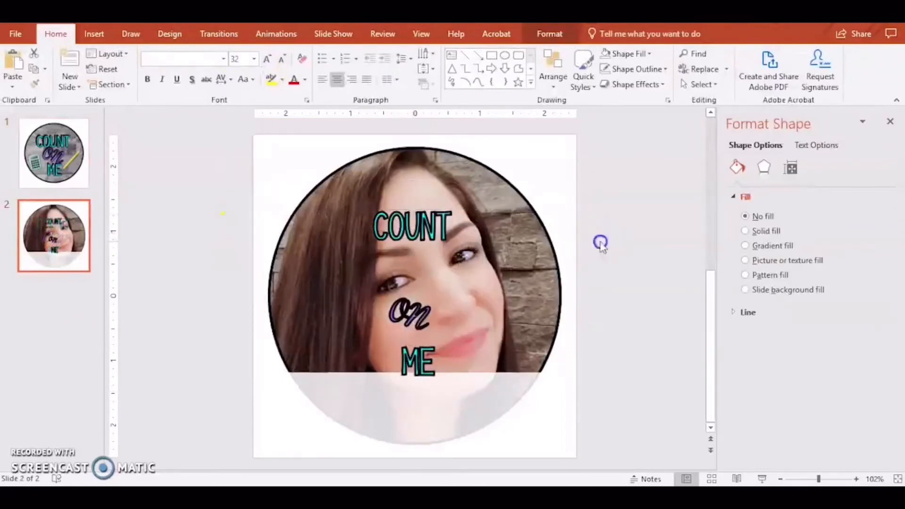
left_click_drag(412, 225, 347, 384)
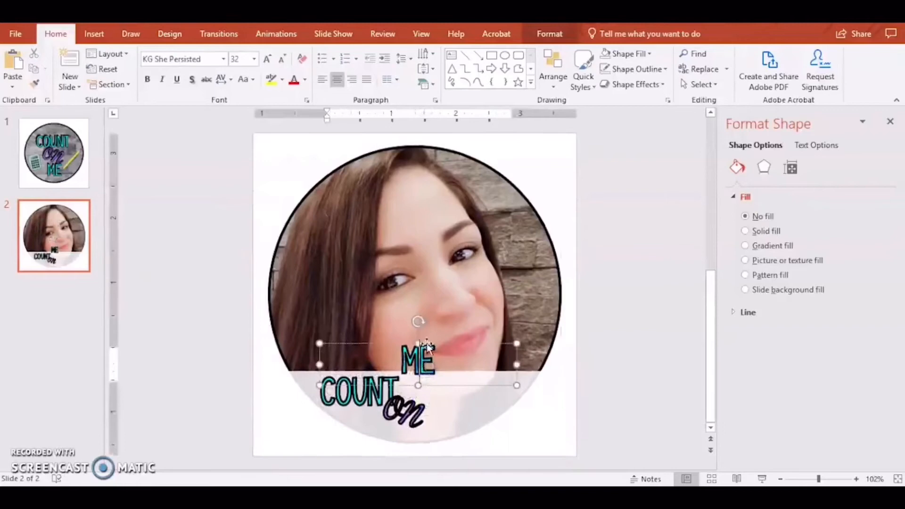
left_click_drag(419, 361, 450, 410)
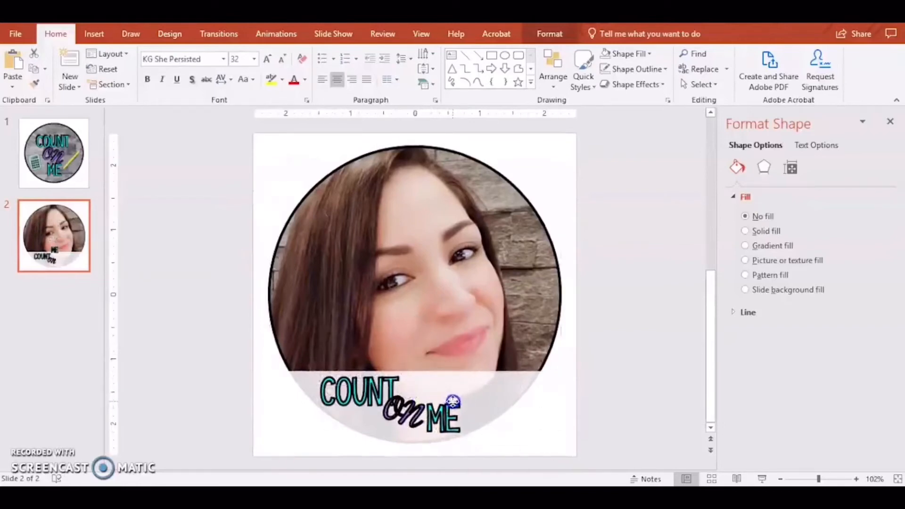
Paste the calculator and pencil clip art onto slide 2 beside the lettering.
left_click(438, 418)
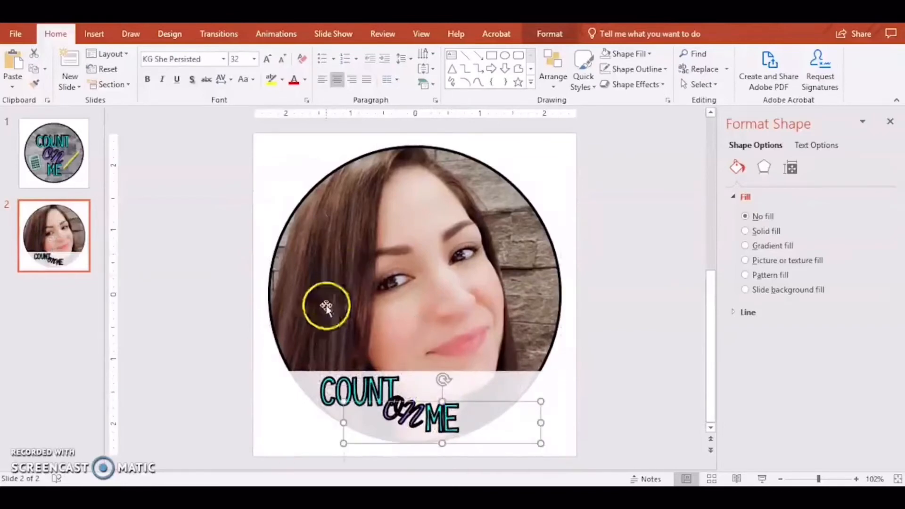
left_click(53, 153)
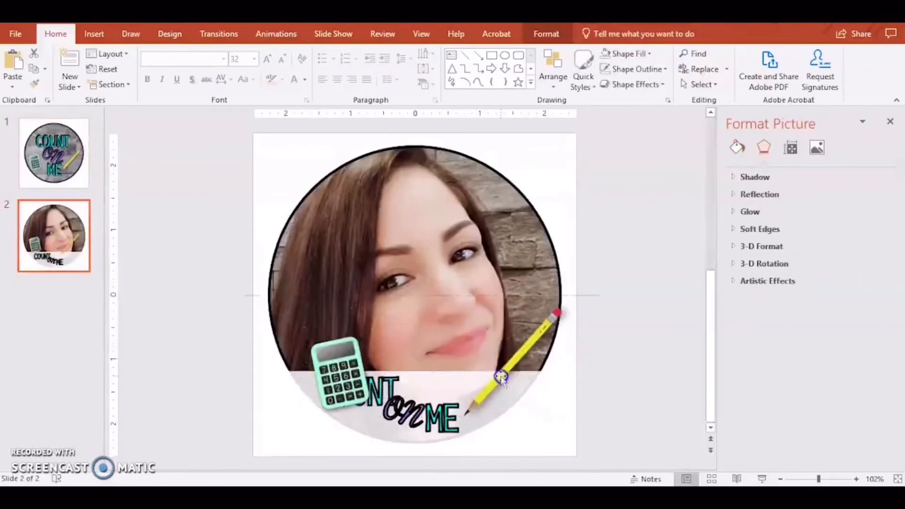
Shrink the calculator and pencil and tuck them beside ME on the band, dismissing the slide menu.
left_click(337, 375)
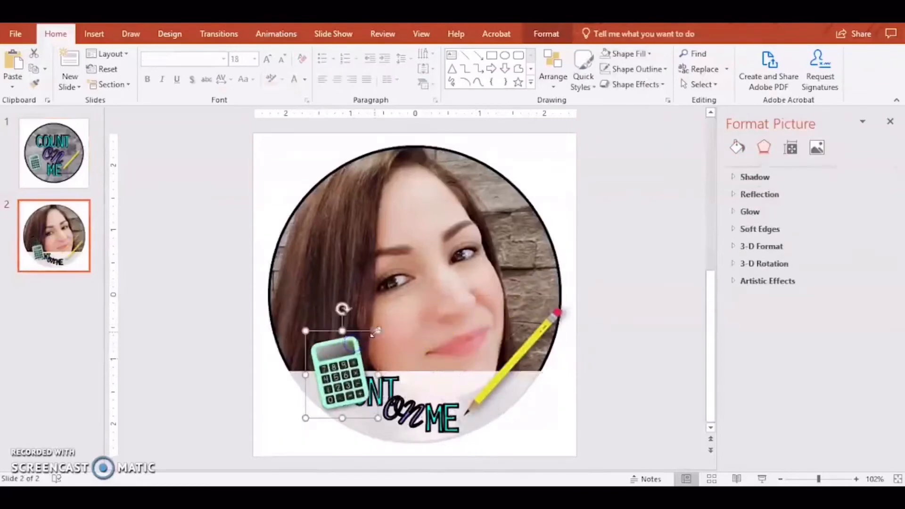
left_click_drag(335, 375, 444, 378)
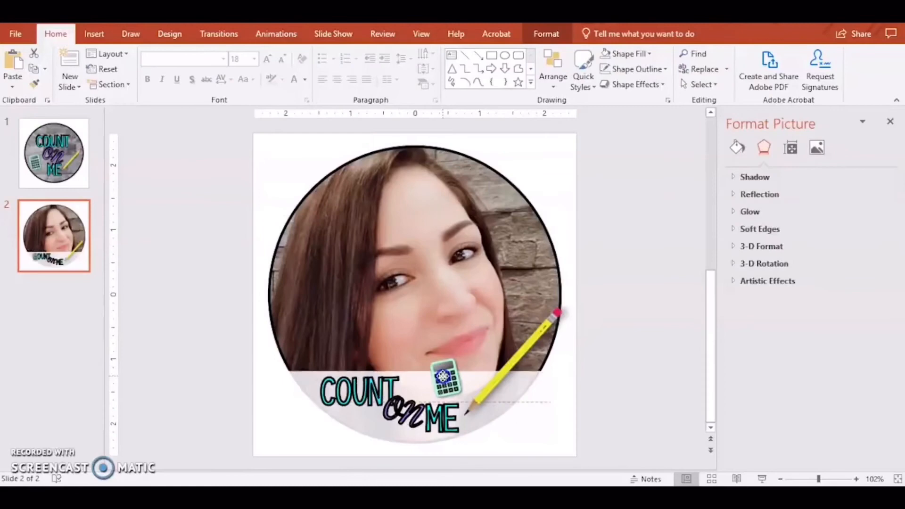
left_click(520, 375)
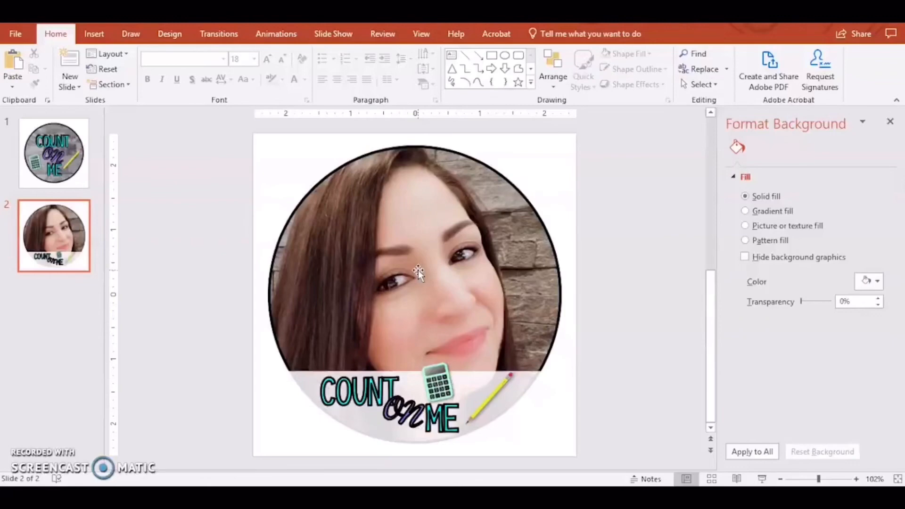
left_click(460, 384)
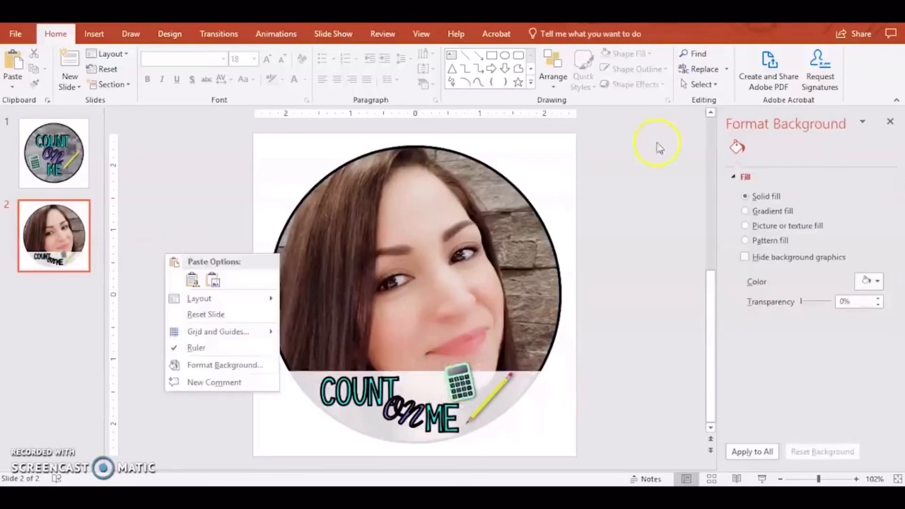
left_click(611, 183)
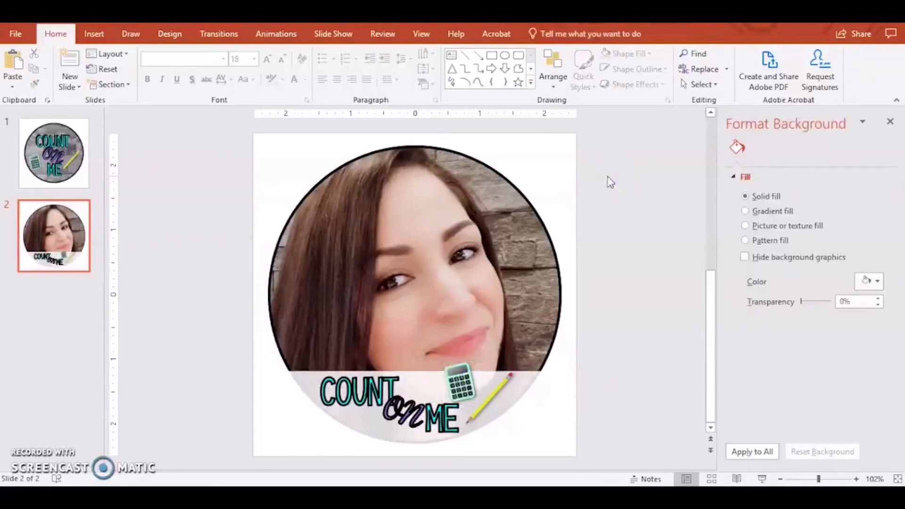